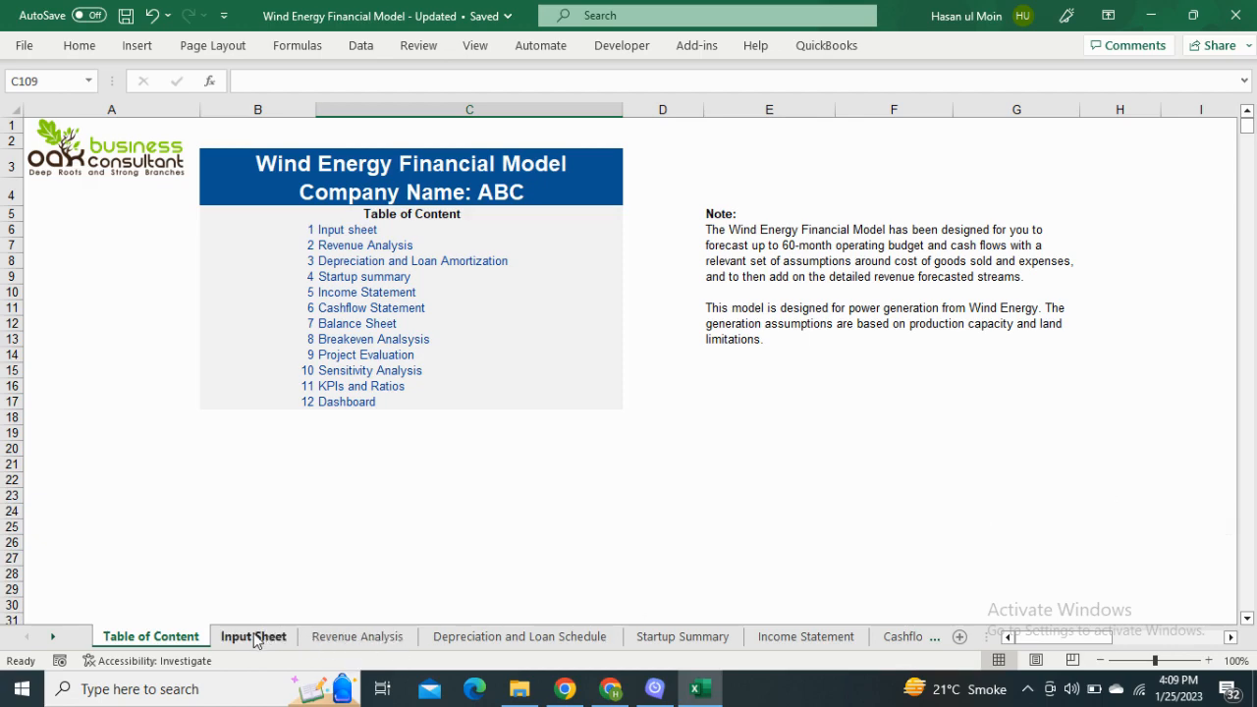
# Review the Input Sheet assumptions down to capital expenditure and operating expense tables.
pyautogui.click(243, 636)
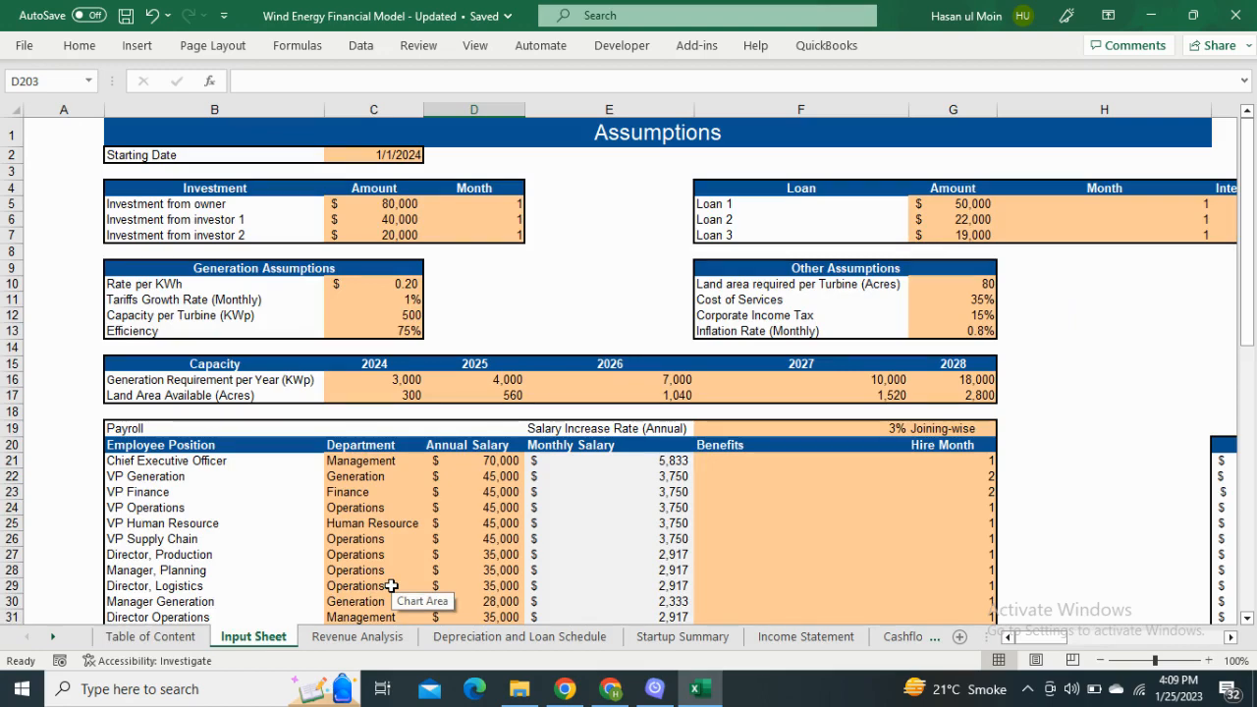
pyautogui.scroll(-3)
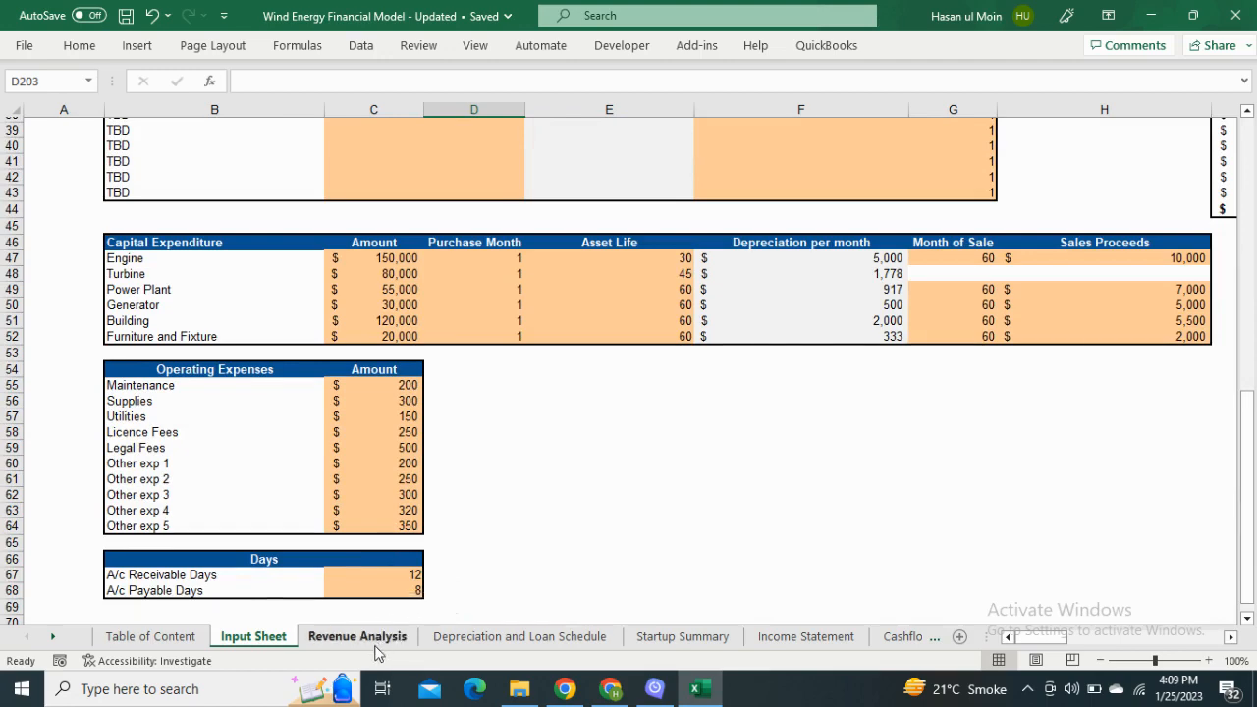
# Show the Revenue Analysis sheet with capacity, generation, revenue and cost of services.
pyautogui.click(356, 636)
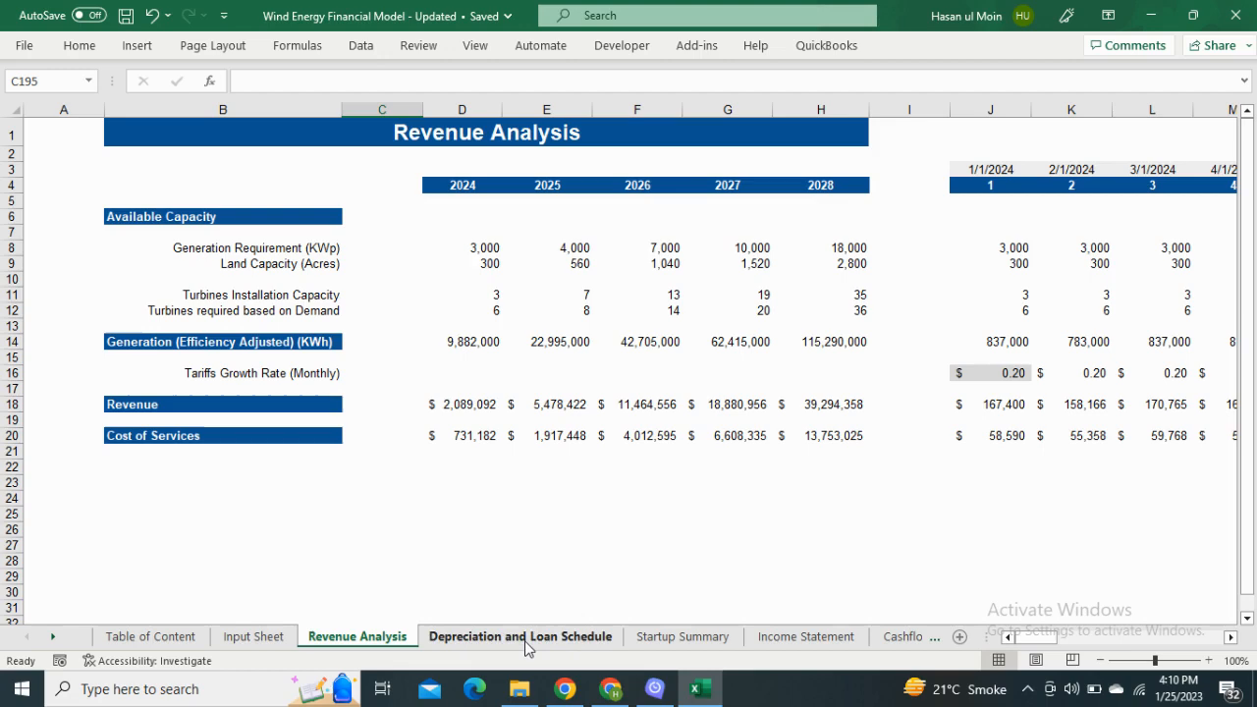
# Review asset depreciation and the Loan 1-3 amortization tables on the Depreciation and Loan Schedule sheet.
pyautogui.click(521, 637)
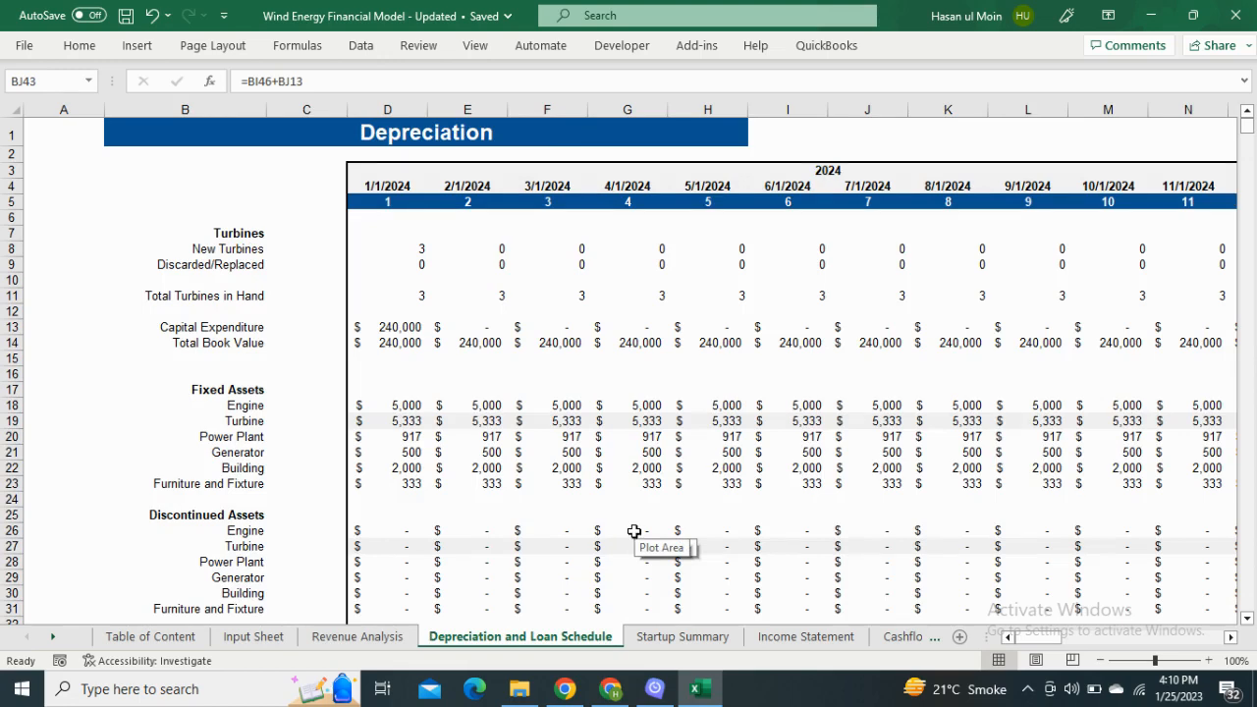
pyautogui.scroll(-3)
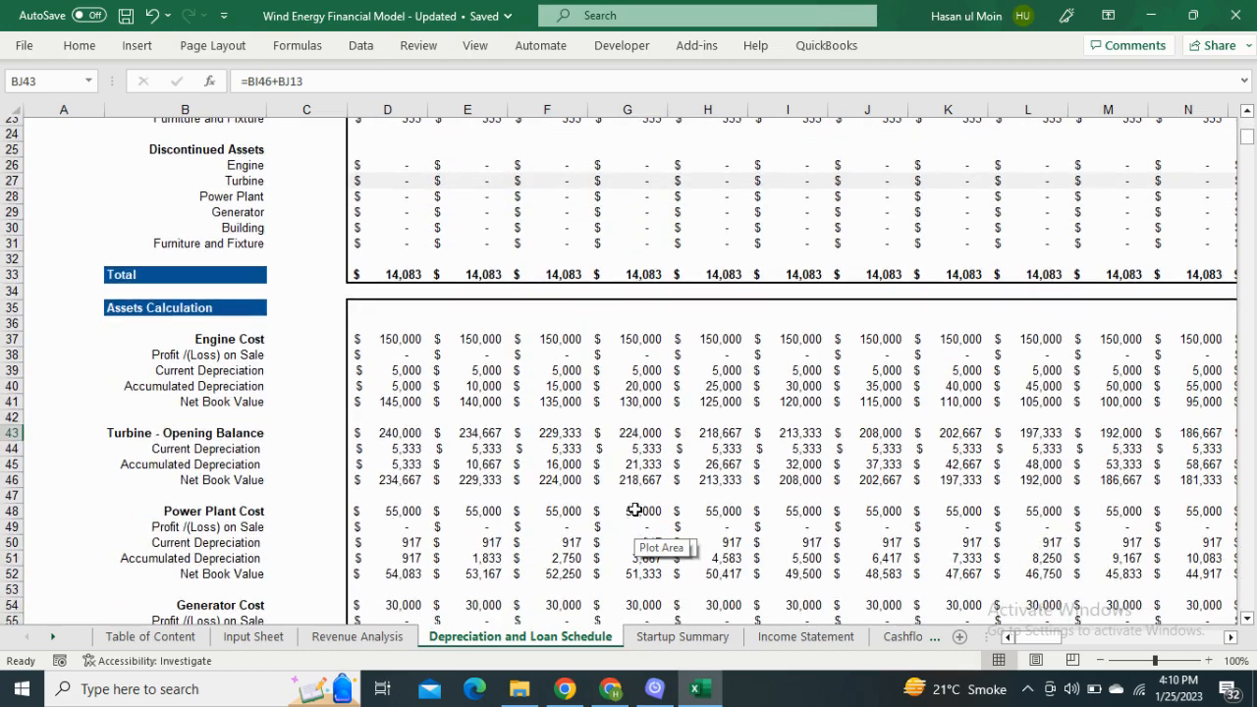
pyautogui.scroll(-3)
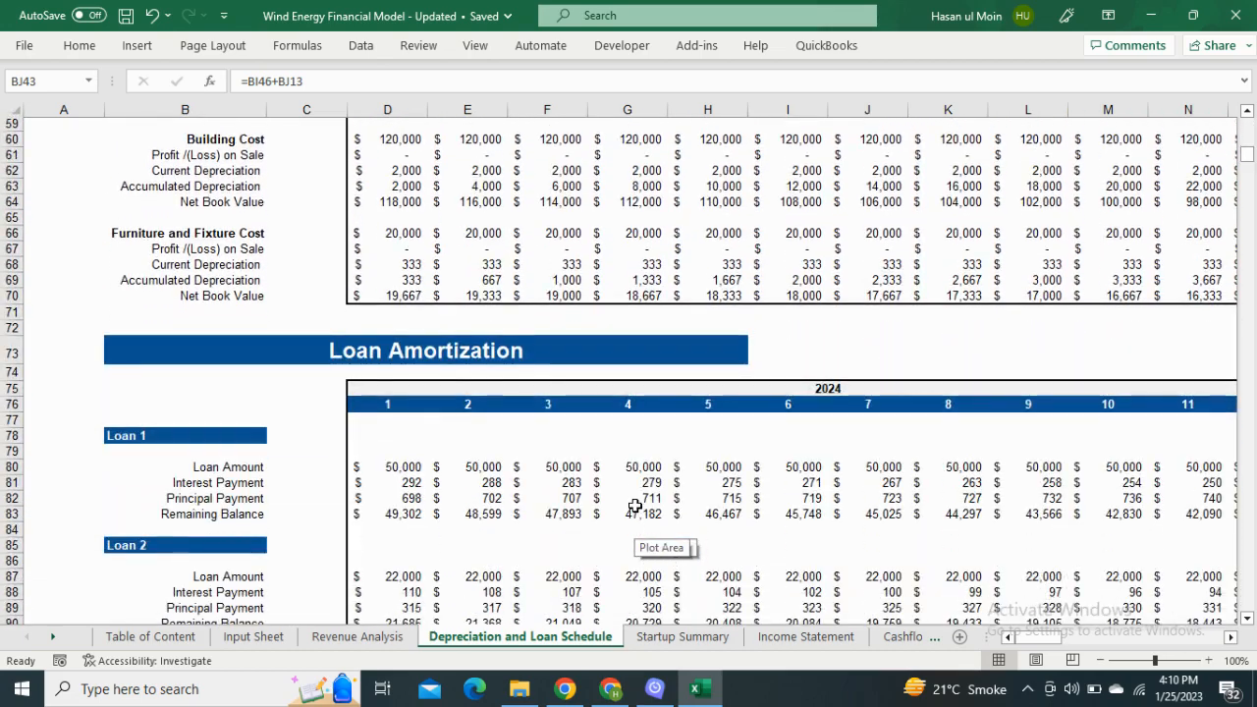
pyautogui.scroll(-3)
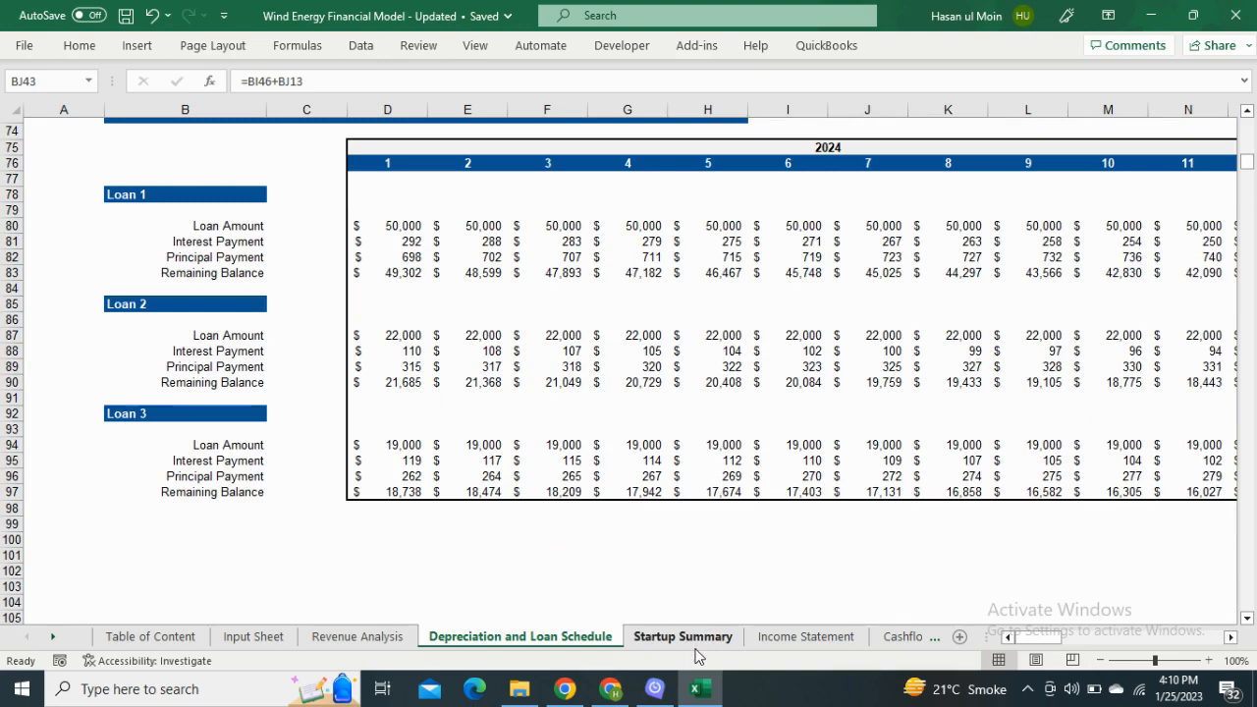
# Review Startup Summary funding, expenses and assets, then bring up the Income Statement.
pyautogui.click(682, 637)
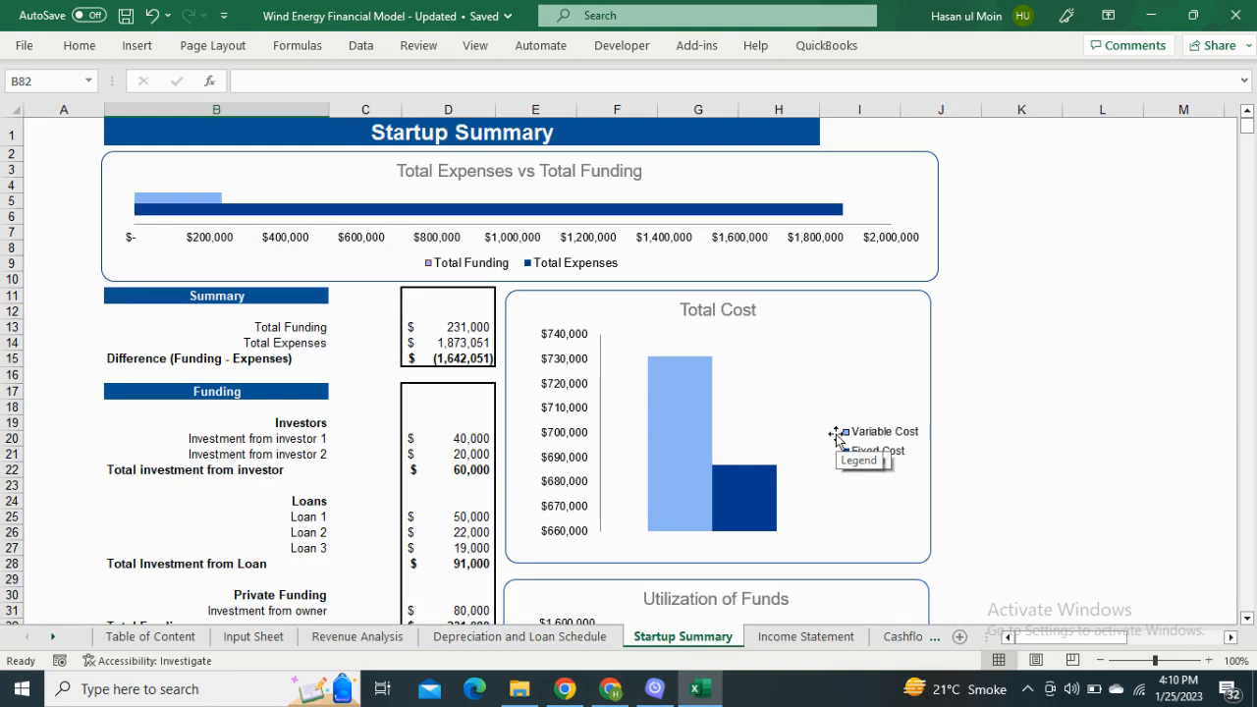
pyautogui.scroll(-3)
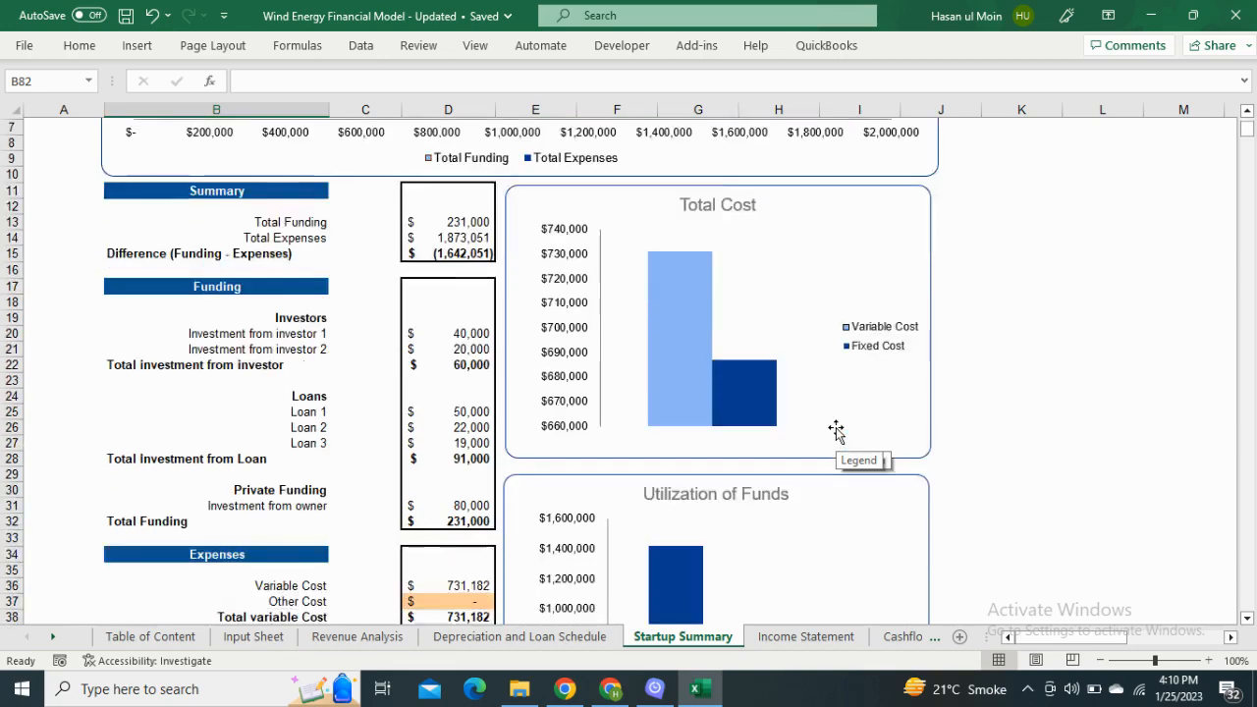
pyautogui.scroll(-3)
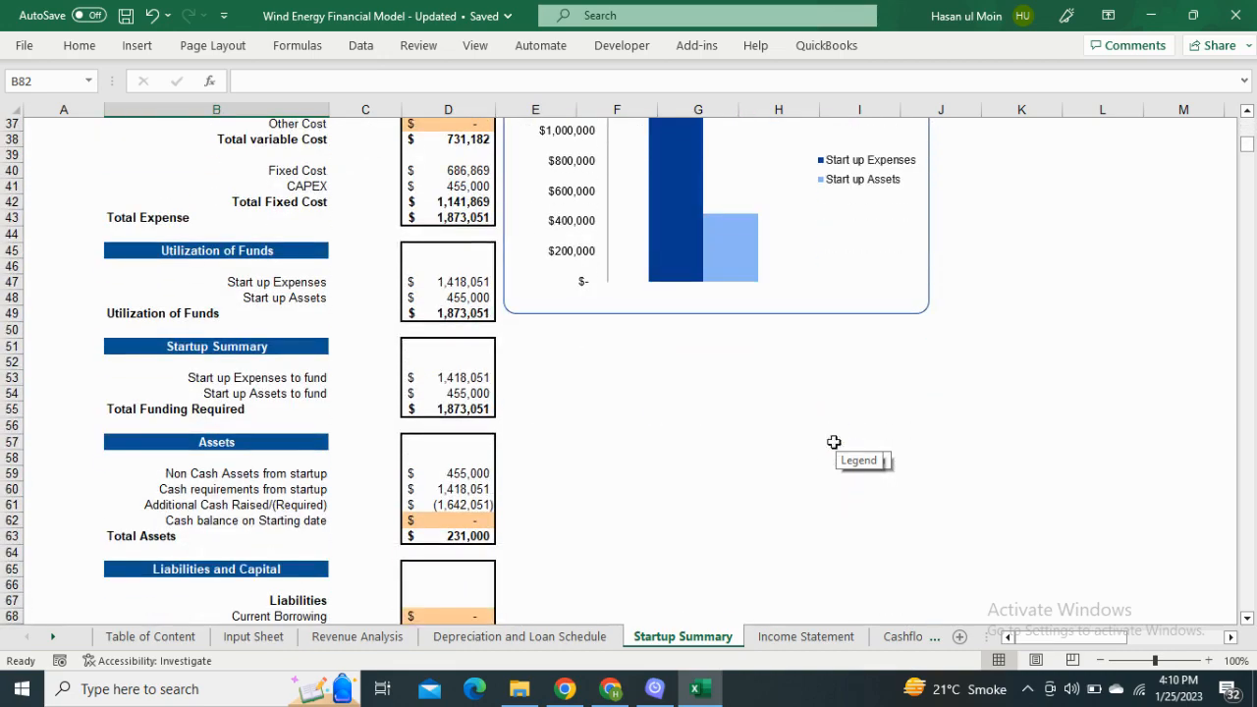
pyautogui.click(805, 636)
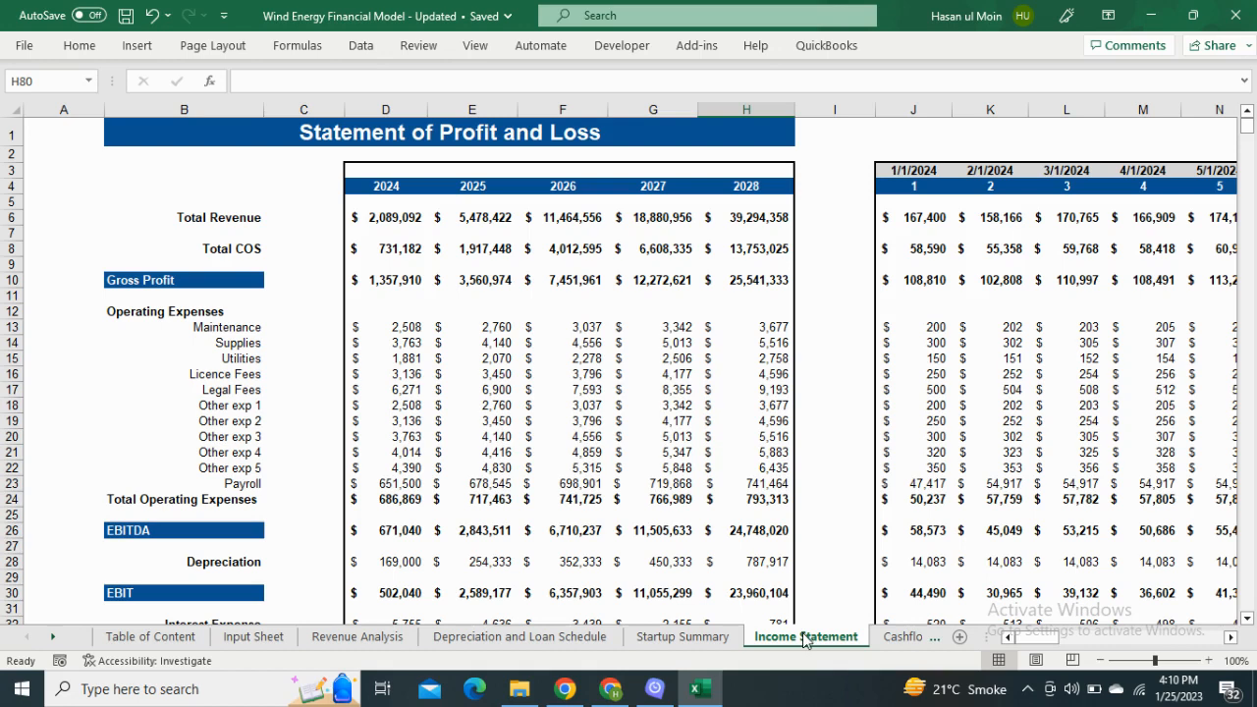
pyautogui.moveTo(872, 475)
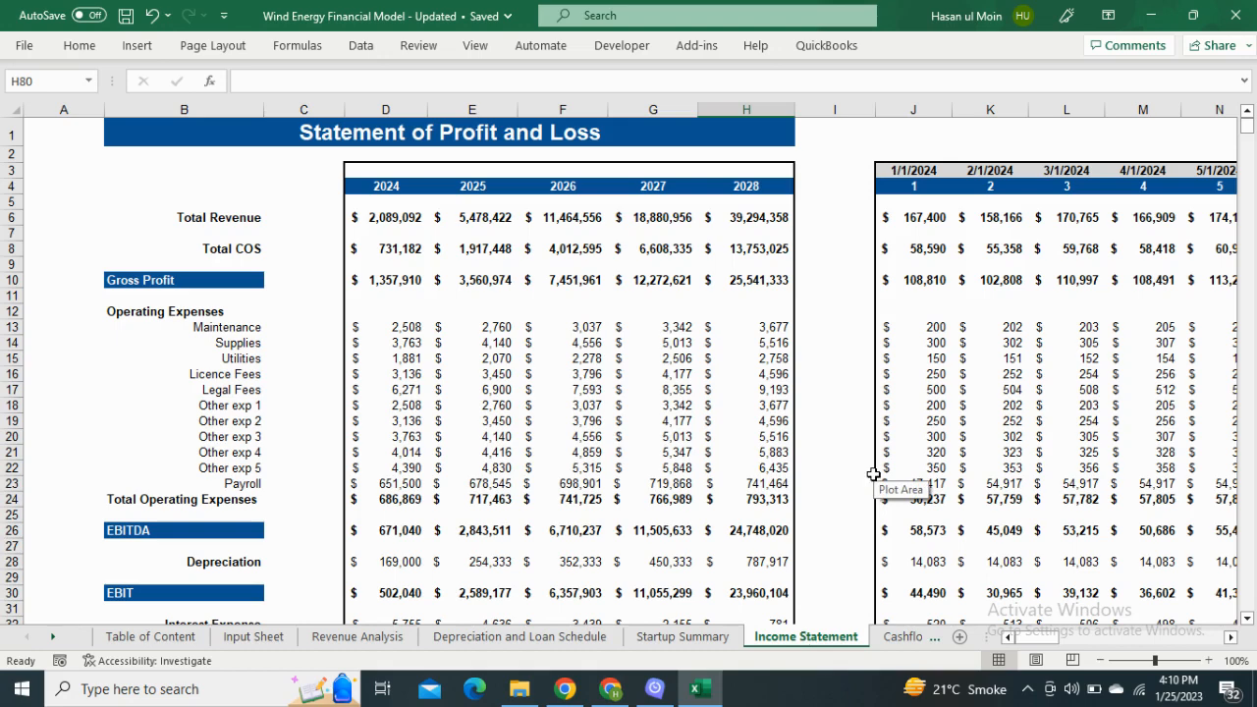
# Scroll through the Income Statement toward the operating and investing cash flows.
pyautogui.scroll(-3)
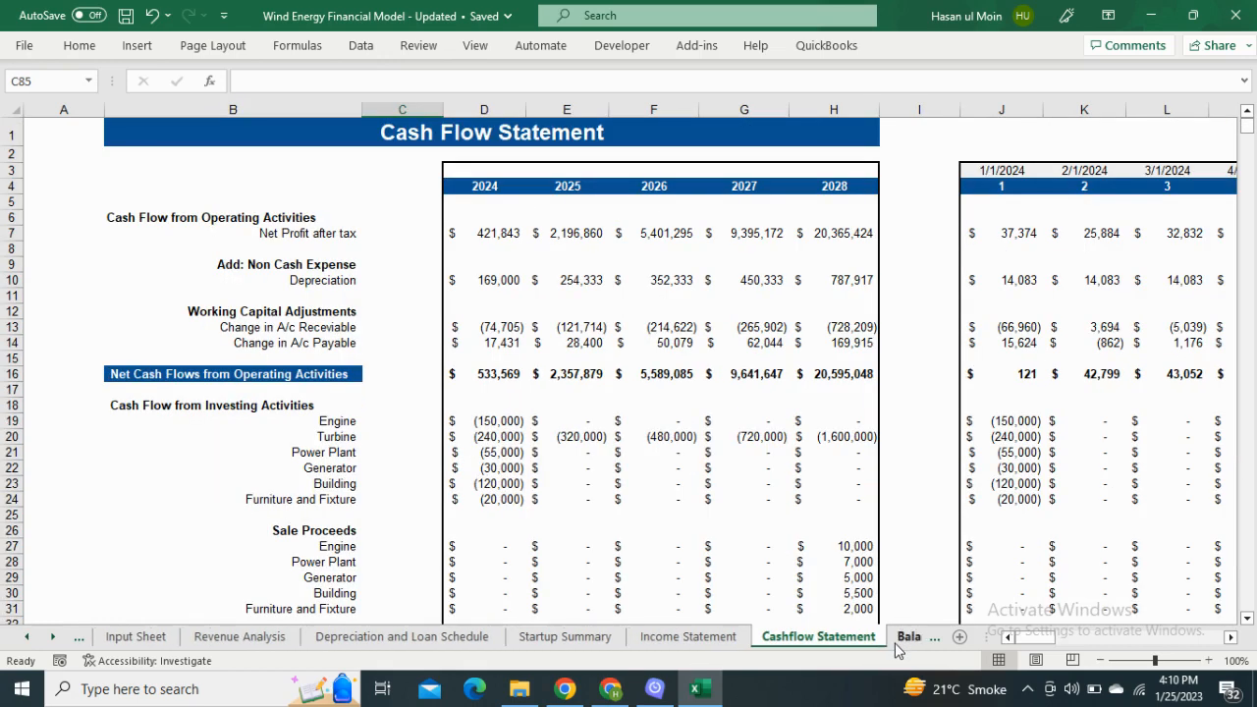
pyautogui.moveTo(988, 472)
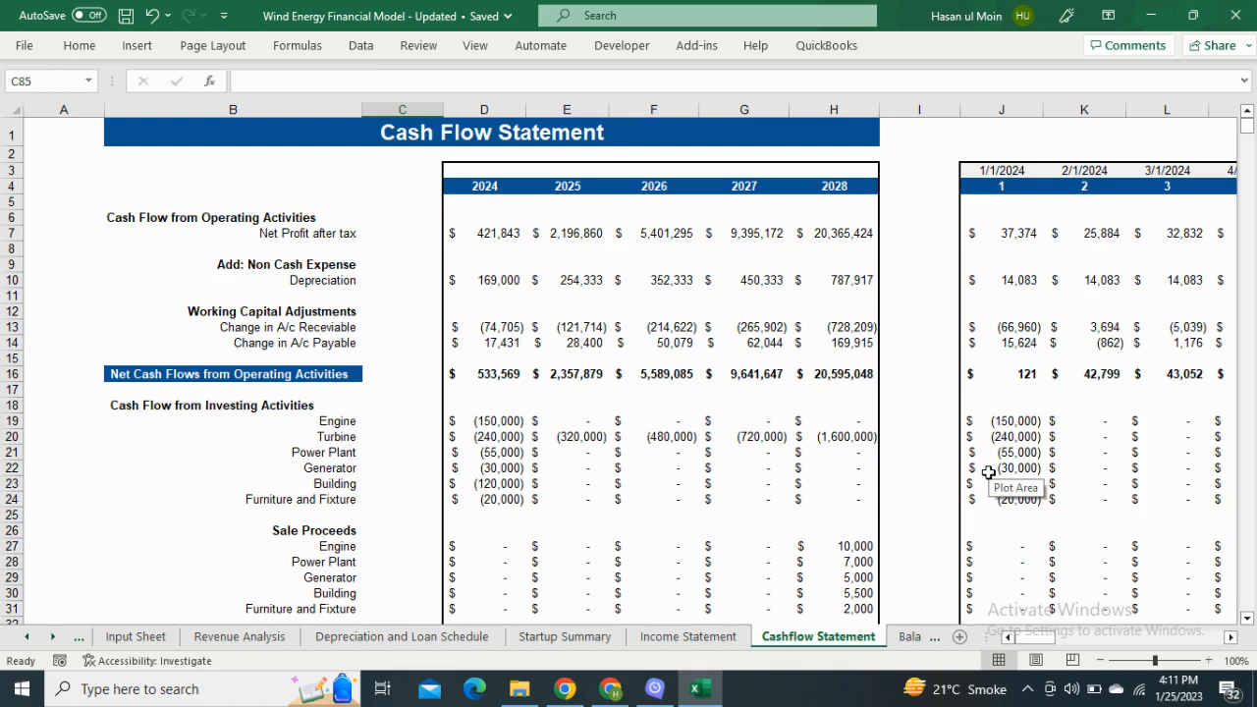
# Review net cash and working capital, then bring up the Balance Sheet.
pyautogui.scroll(-3)
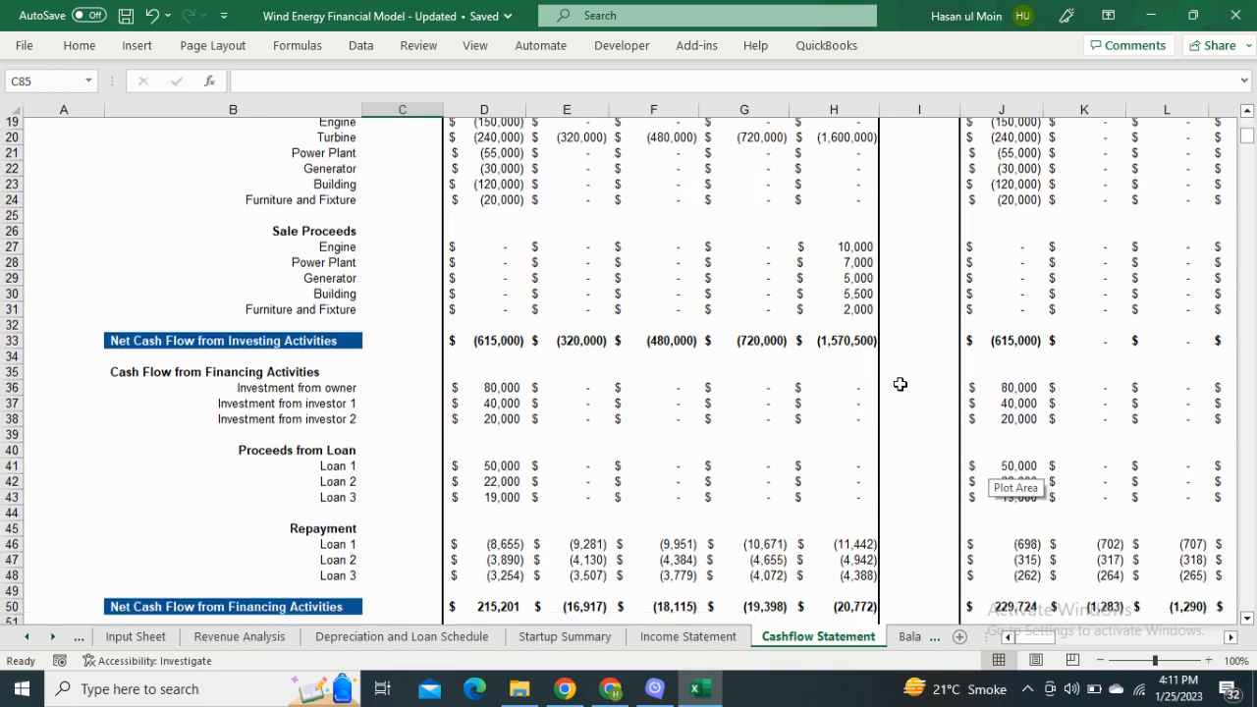
pyautogui.scroll(-3)
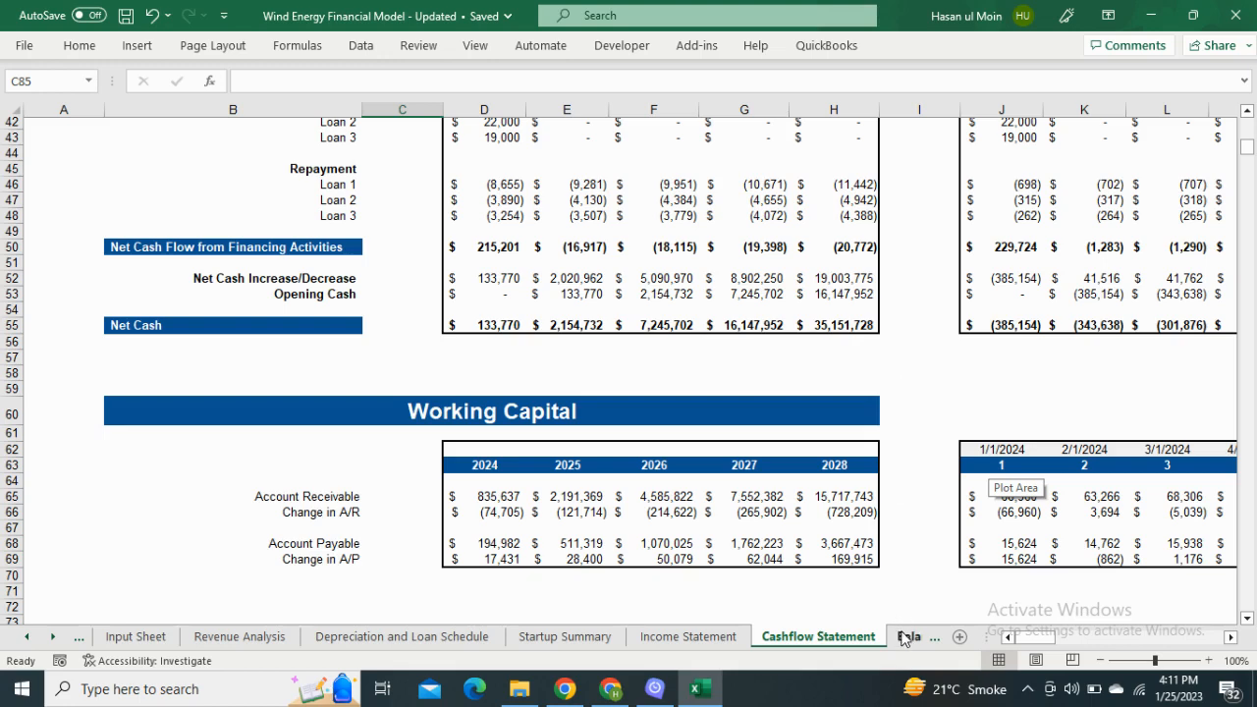
pyautogui.click(847, 636)
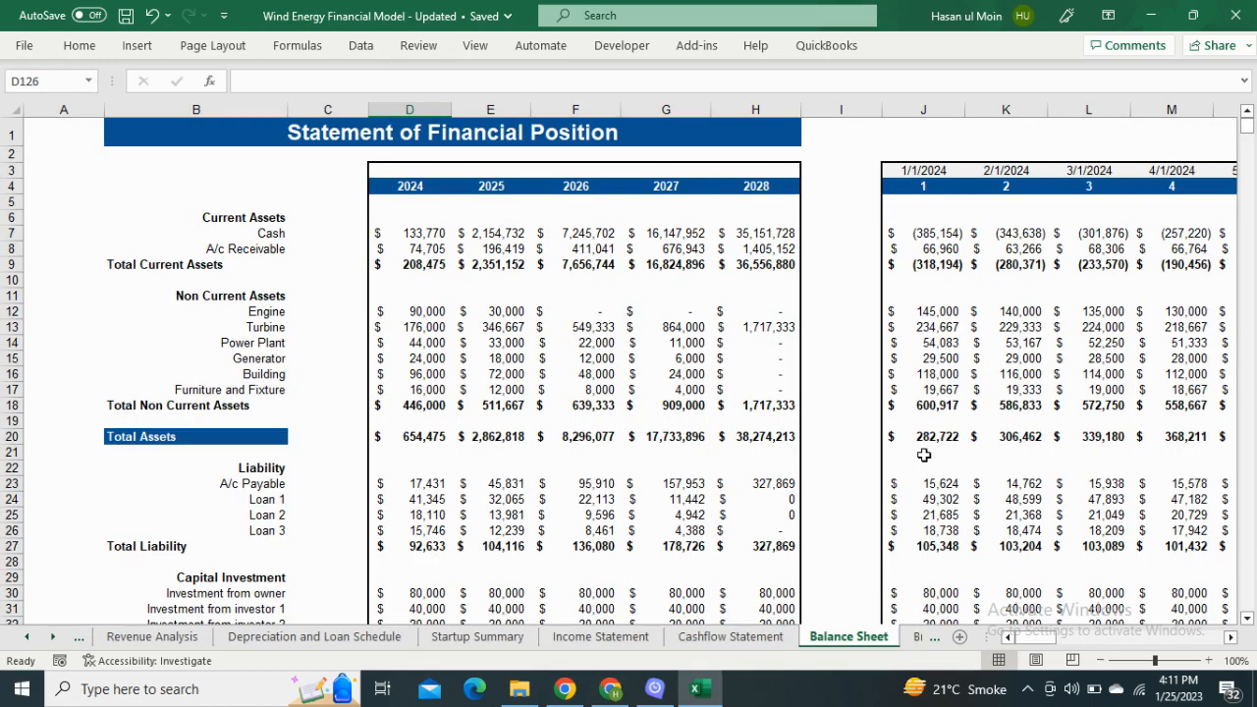
pyautogui.moveTo(923, 455)
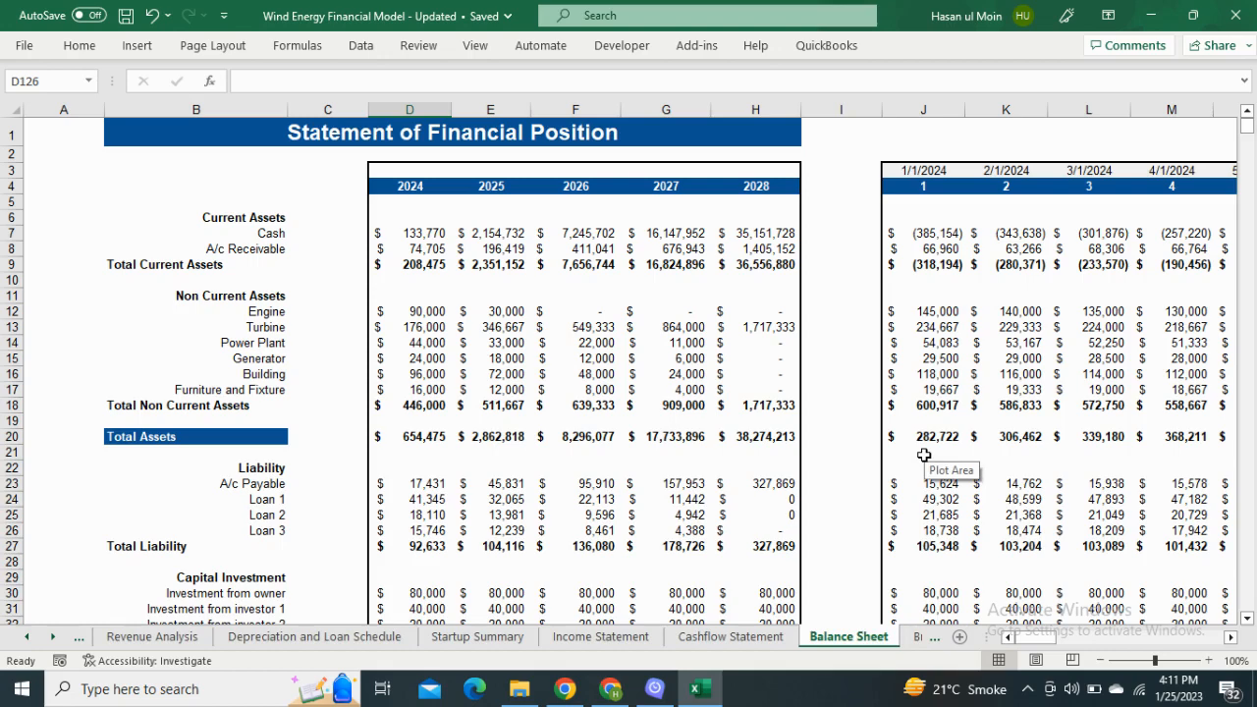
# Review Balance Sheet liabilities, capital and the assets-equals-liabilities check row.
pyautogui.scroll(-3)
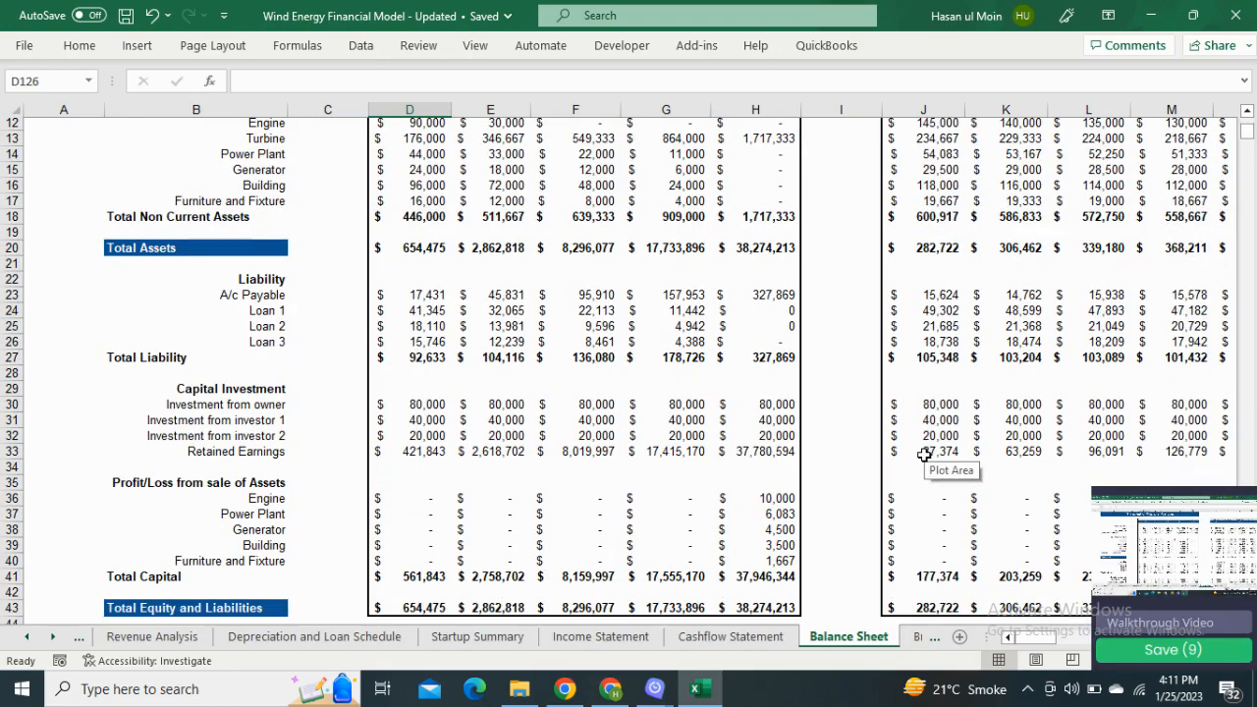
pyautogui.scroll(-3)
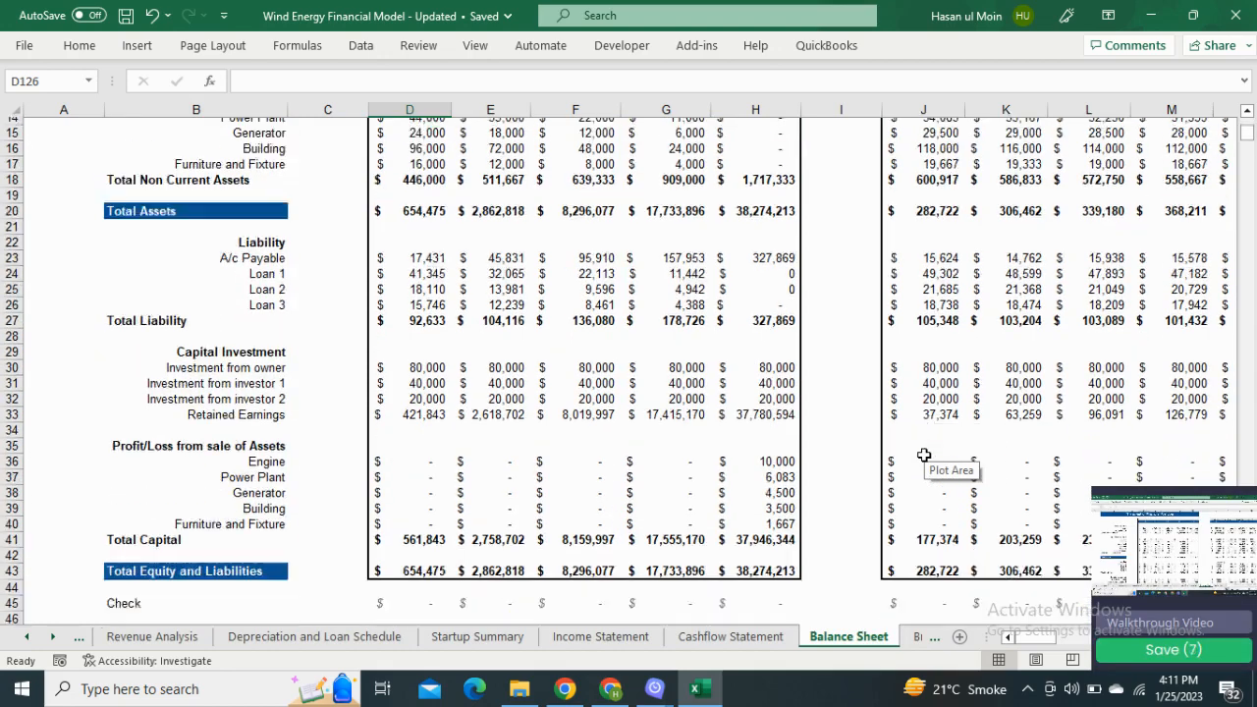
pyautogui.scroll(-3)
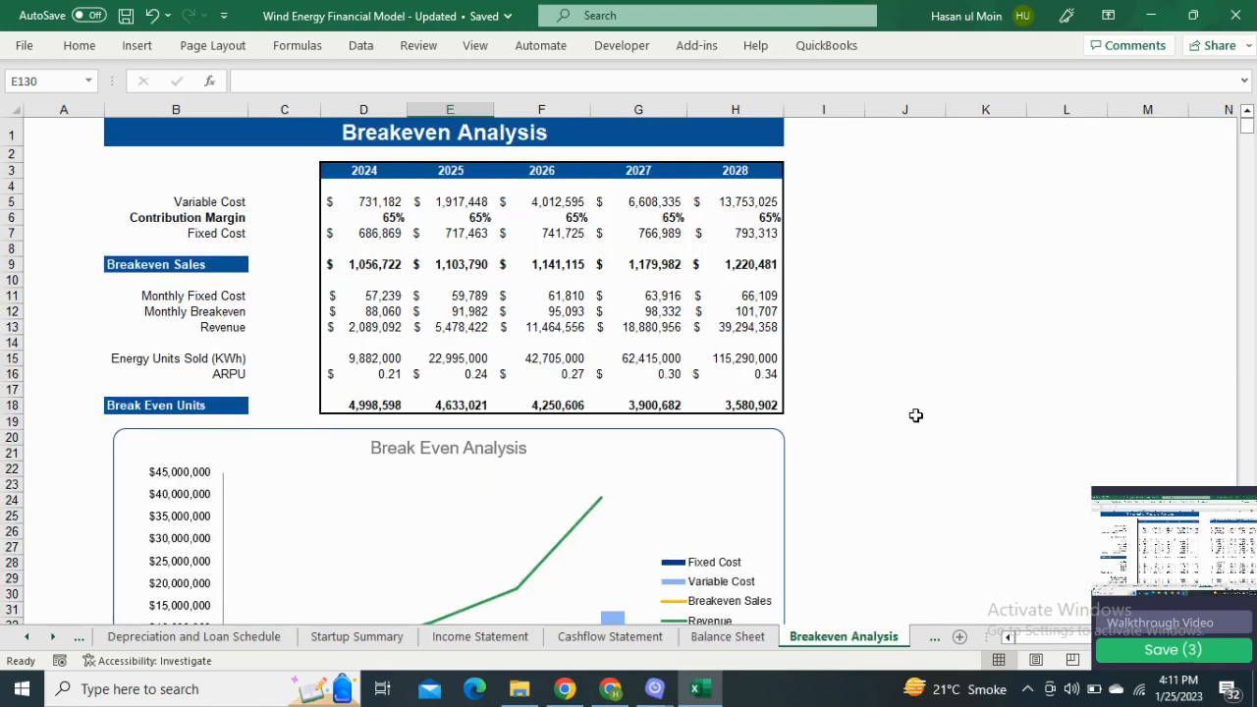
pyautogui.moveTo(916, 415)
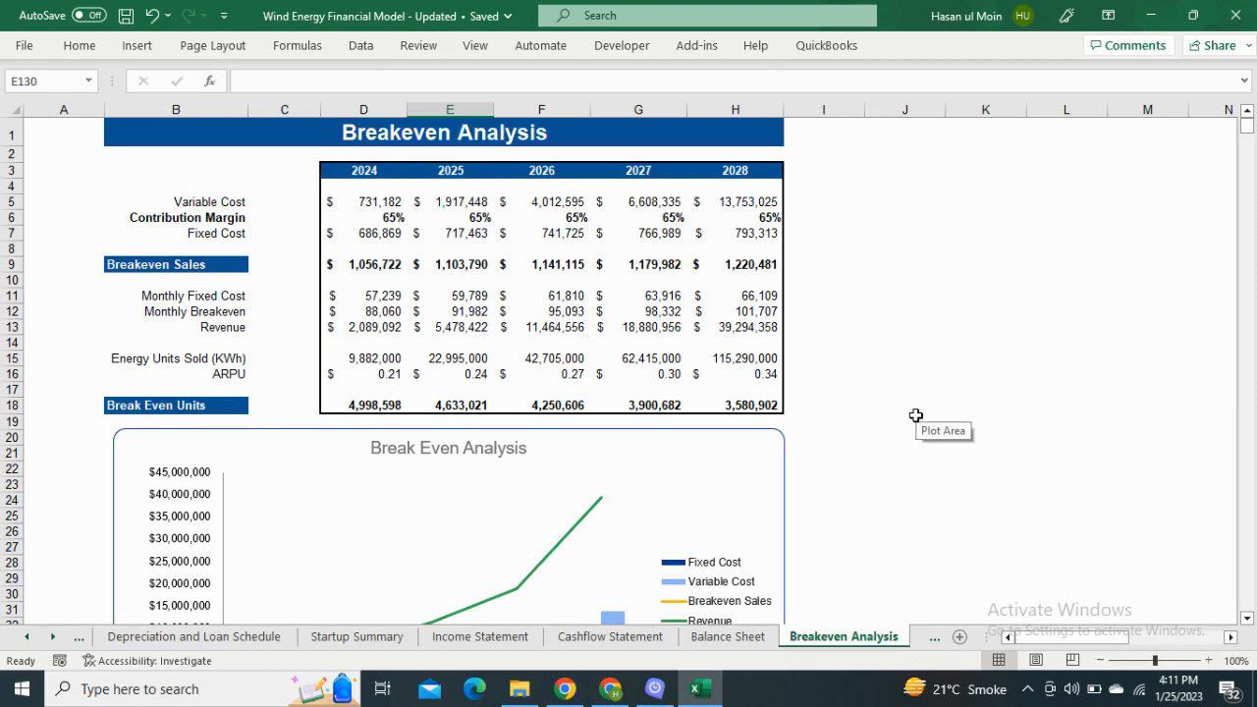
# Scroll to the Break Even Analysis chart of fixed cost, variable cost and revenue.
pyautogui.scroll(-3)
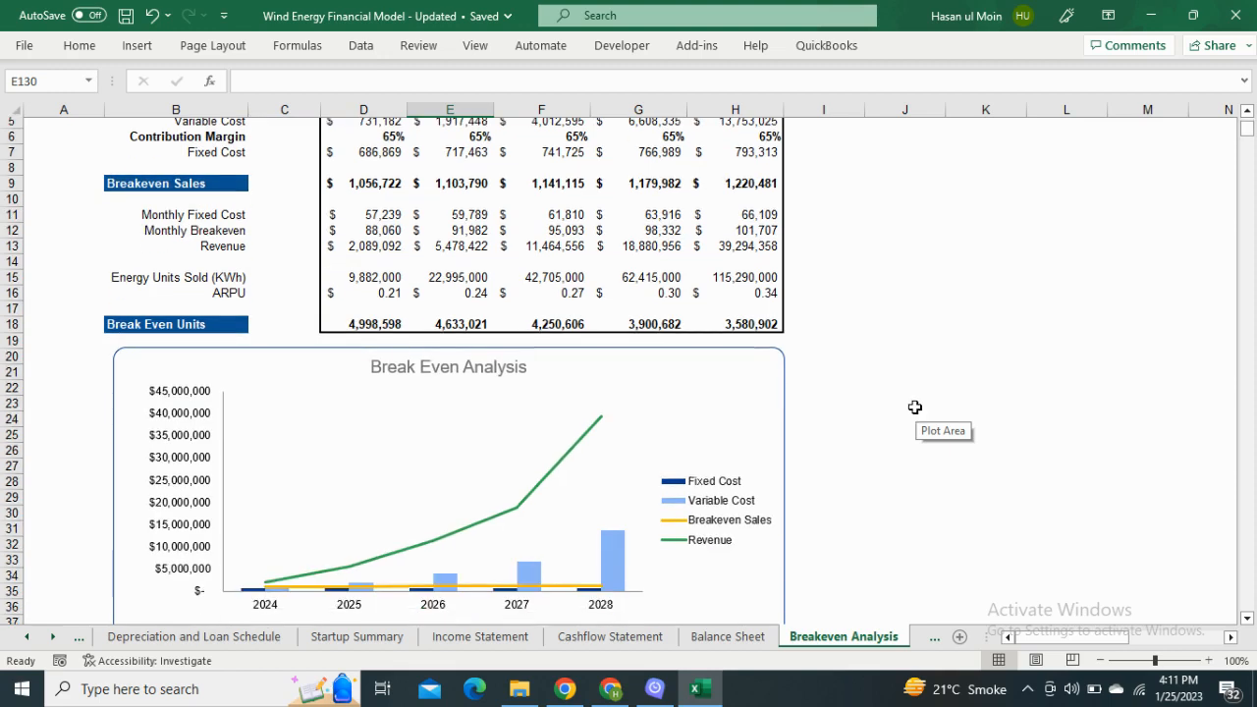
pyautogui.moveTo(931, 643)
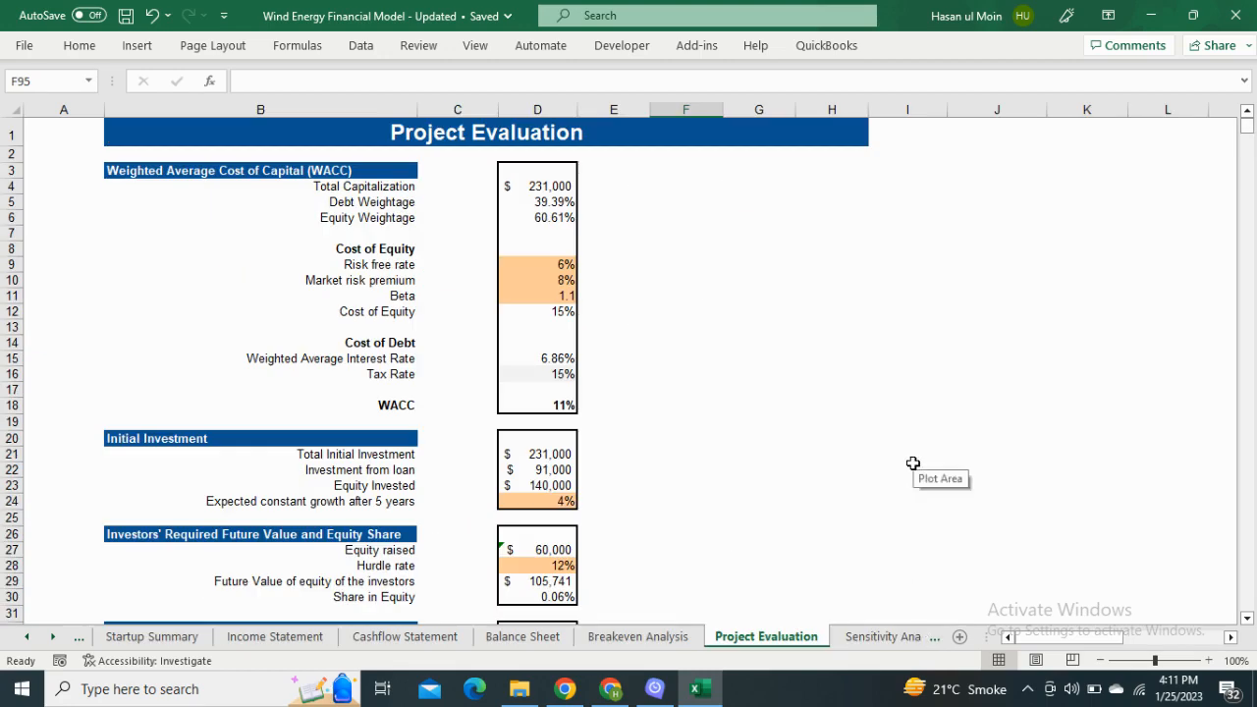
# Review the 11% WACC valuation, burn rate and minimum investment on Project Evaluation.
pyautogui.scroll(-3)
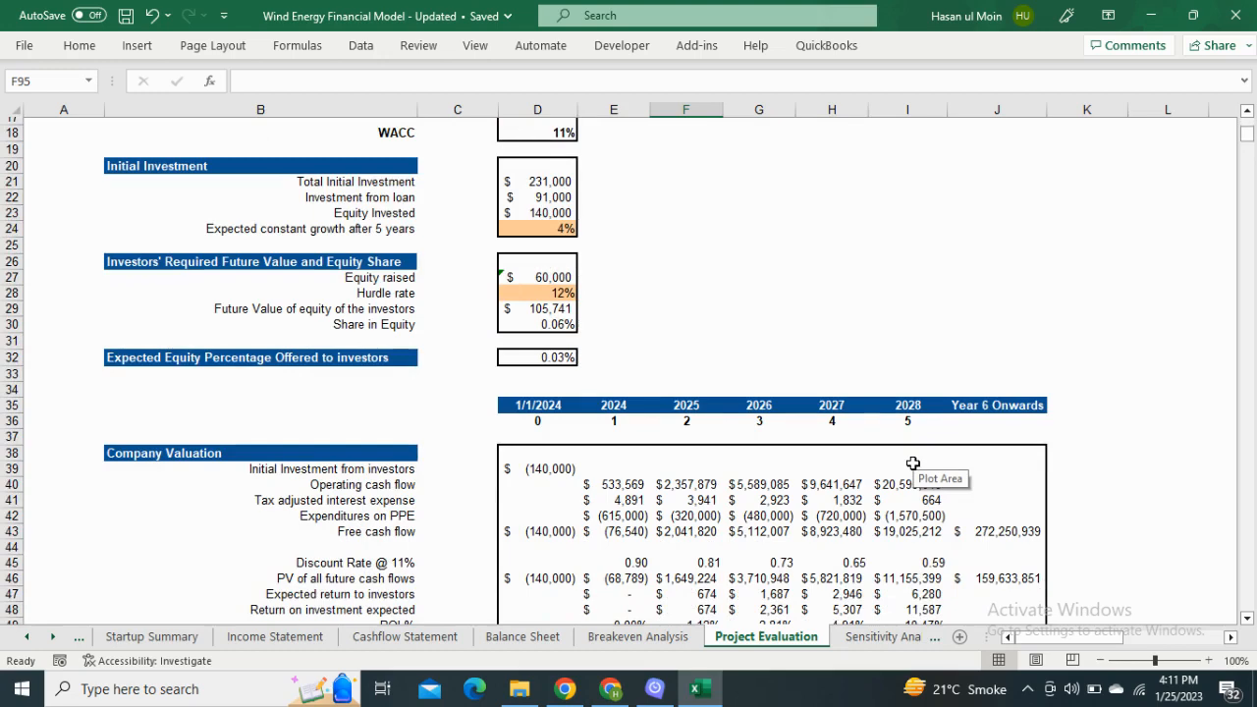
pyautogui.scroll(-3)
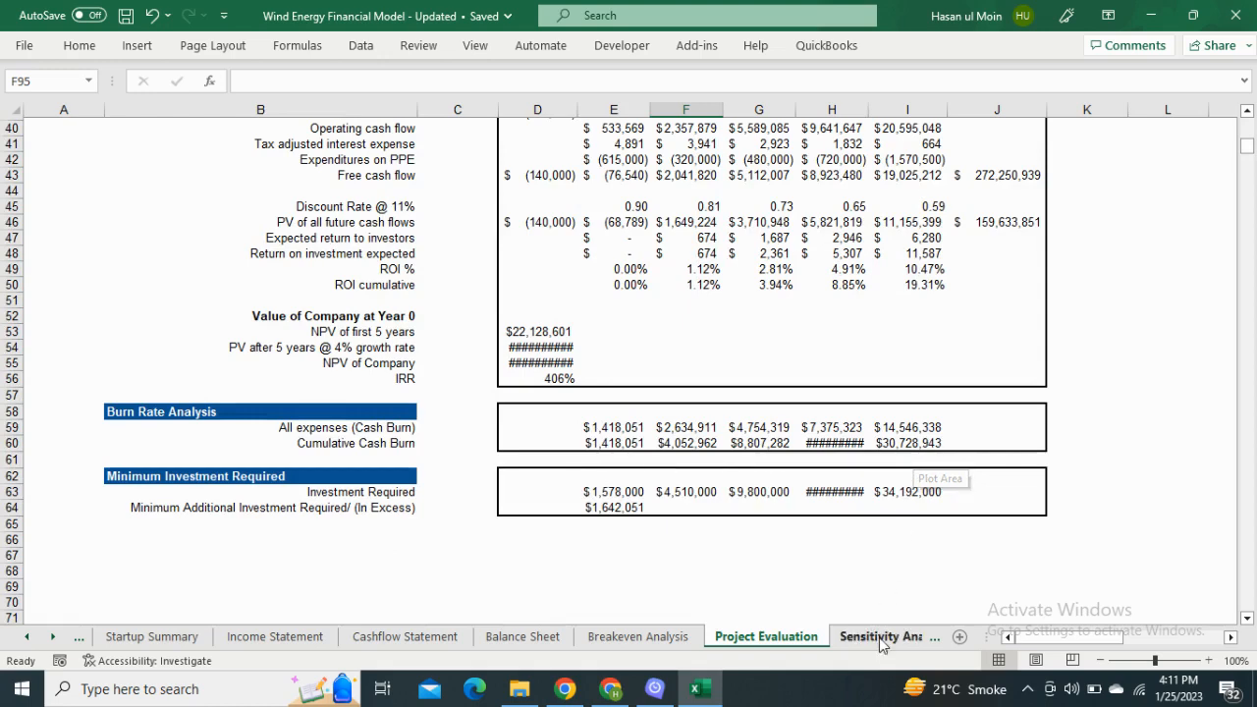
# Review Actual, Pessimistic (-10%) and Optimistic (10%) scenarios on the Sensitivity Analysis sheet.
pyautogui.click(881, 636)
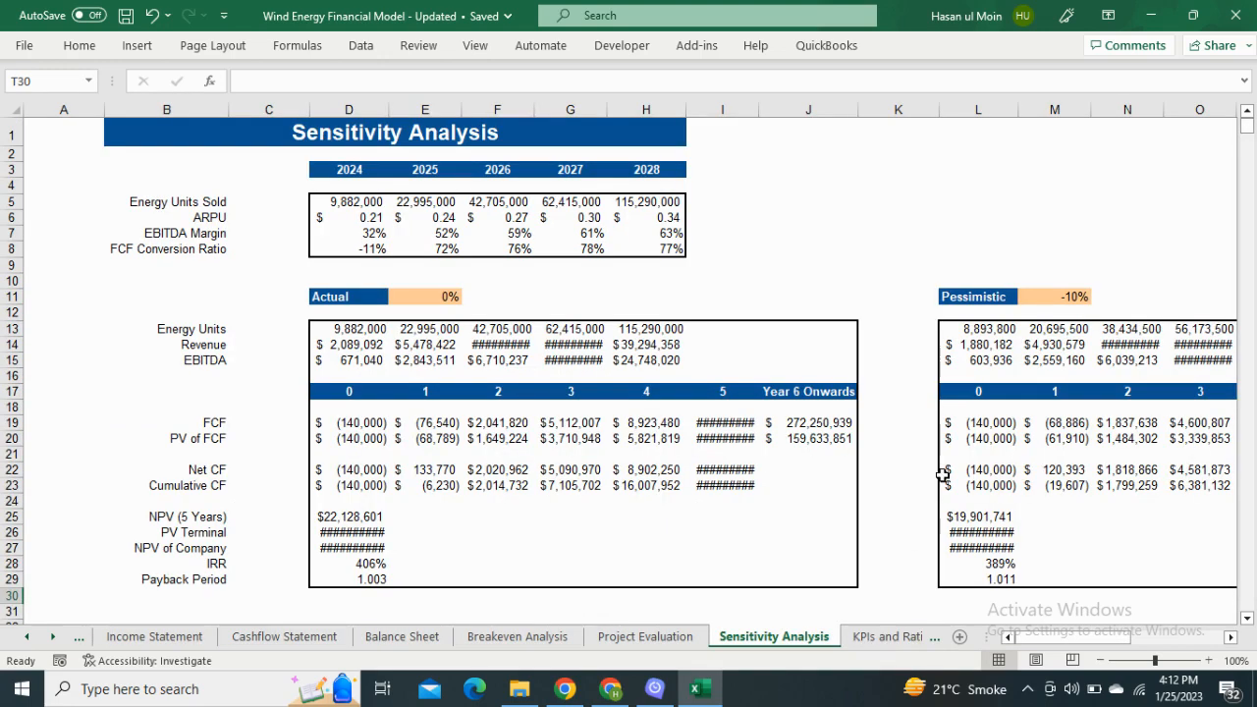
pyautogui.moveTo(942, 473)
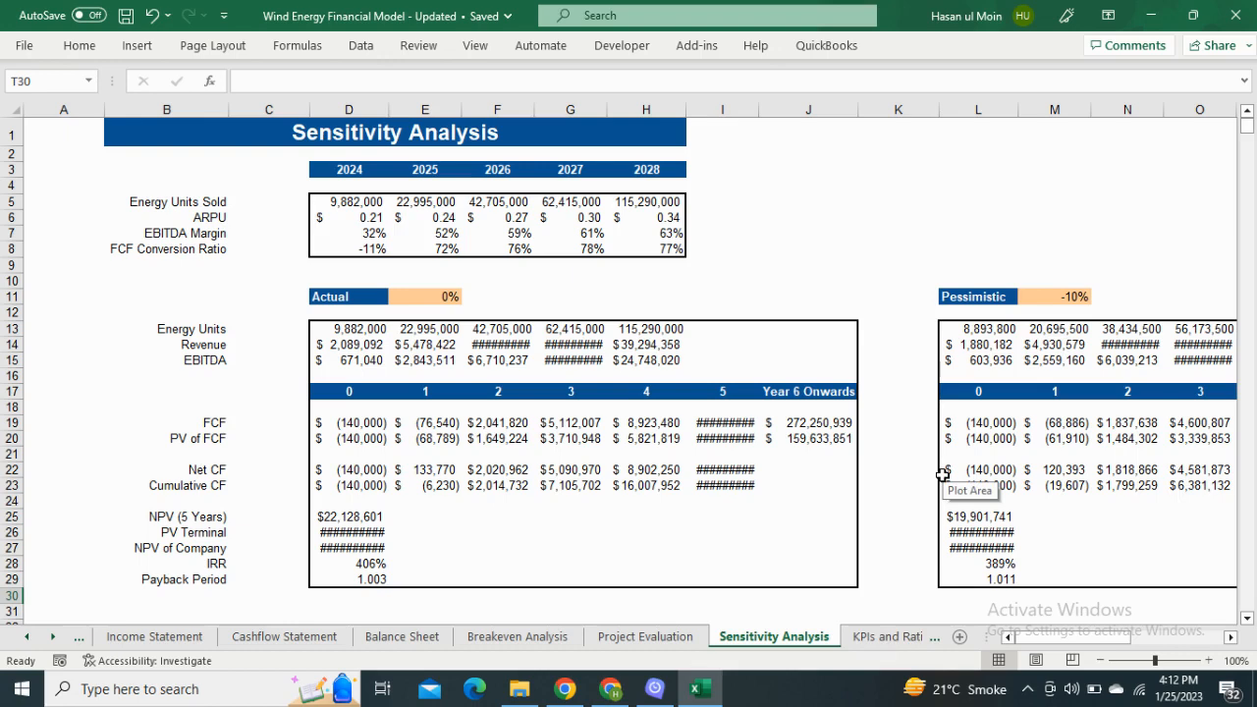
pyautogui.hscroll(3)
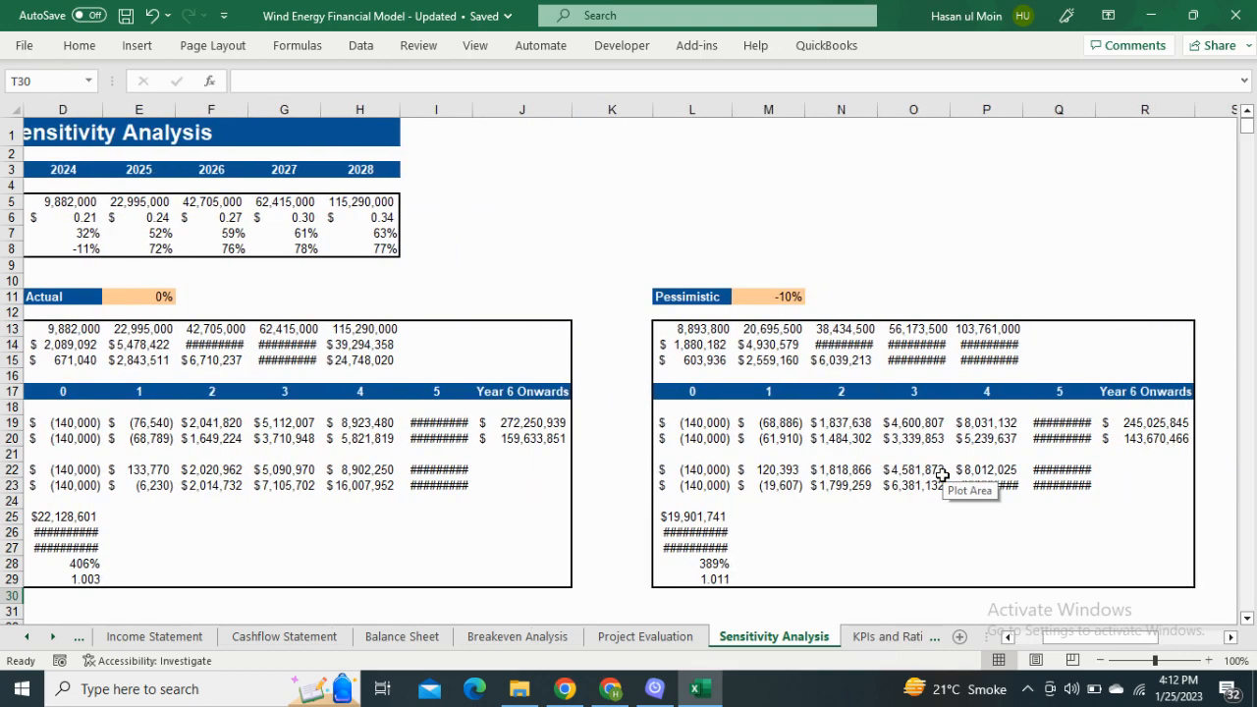
pyautogui.hscroll(3)
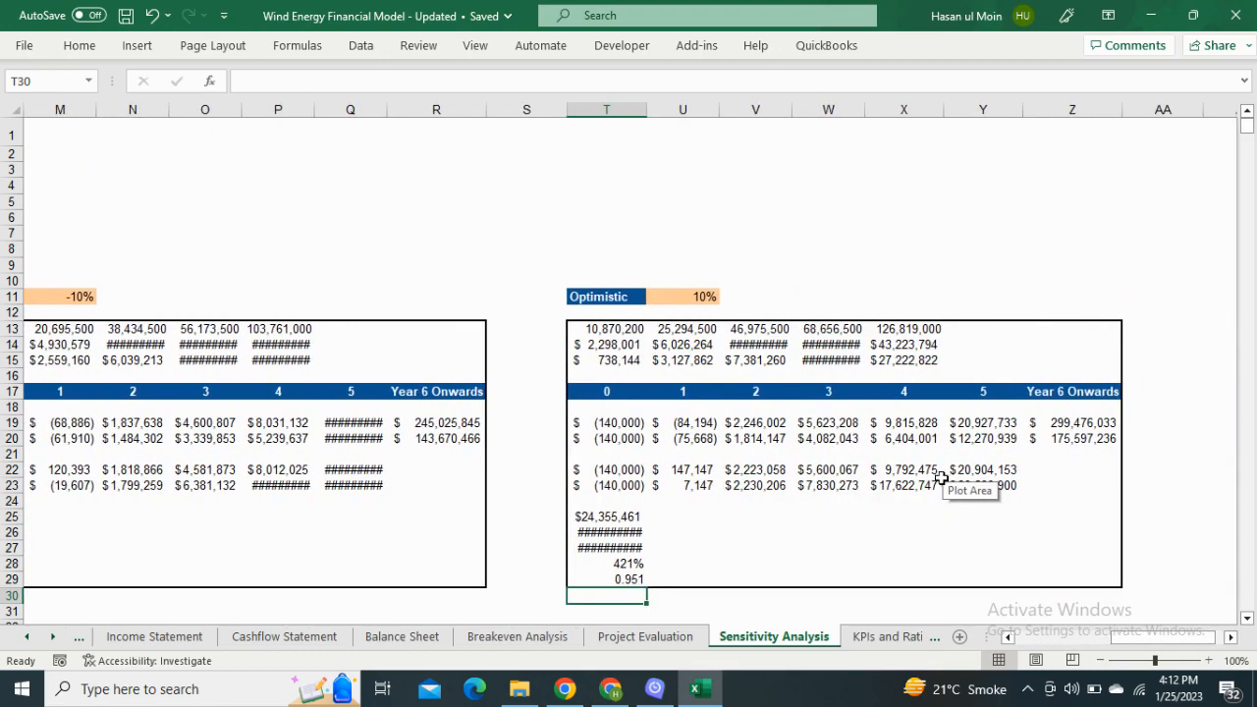
# Open the KPIs and Ratios sheet and review down to the Efficiency and Solvency charts.
pyautogui.click(768, 636)
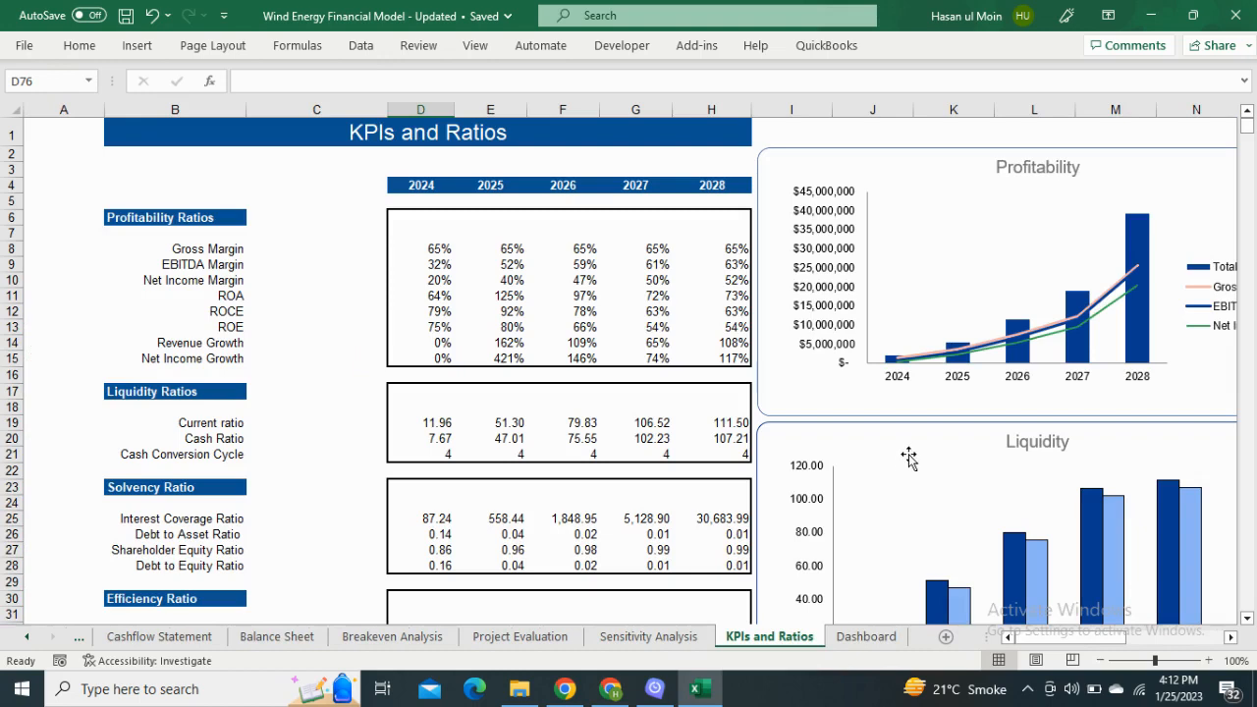
pyautogui.moveTo(909, 457)
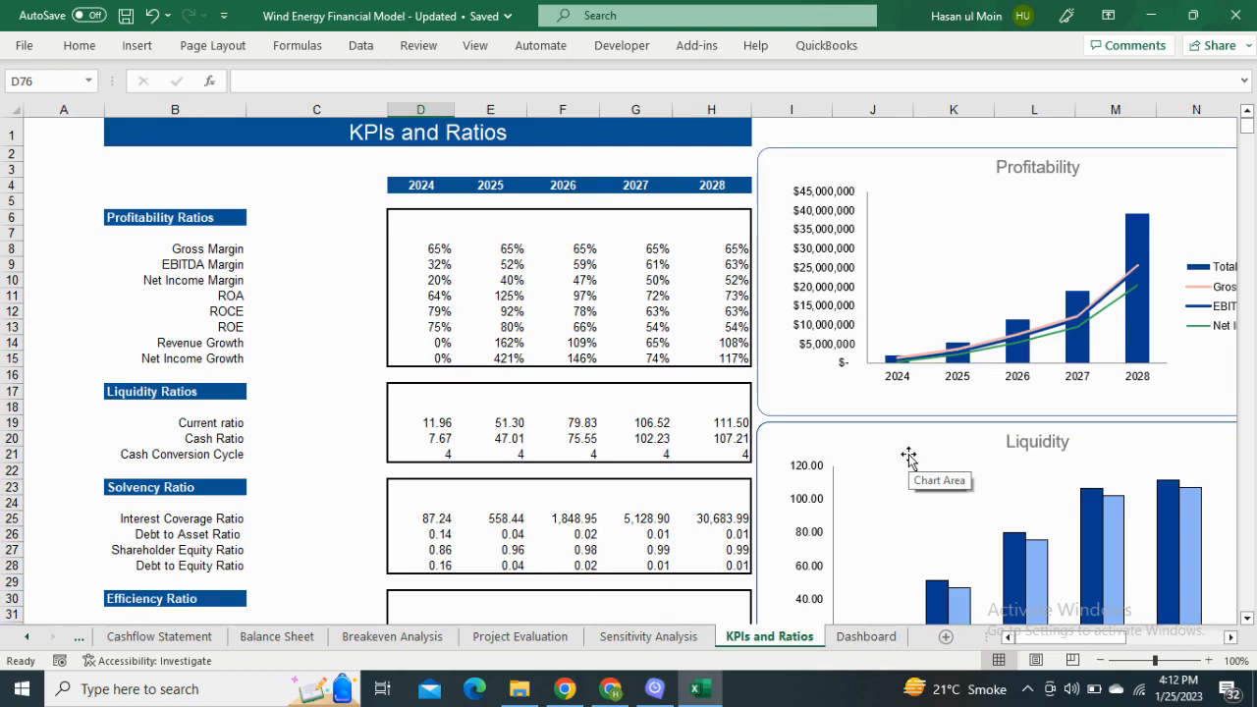
pyautogui.scroll(-3)
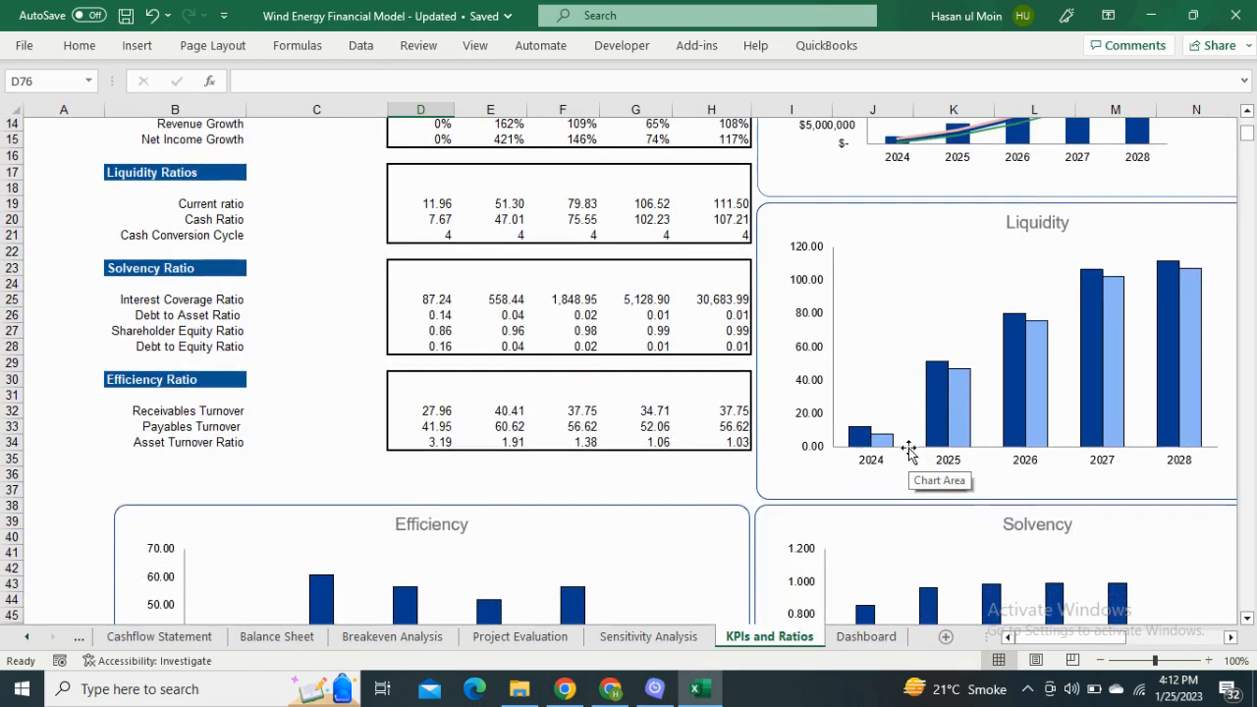
pyautogui.scroll(-3)
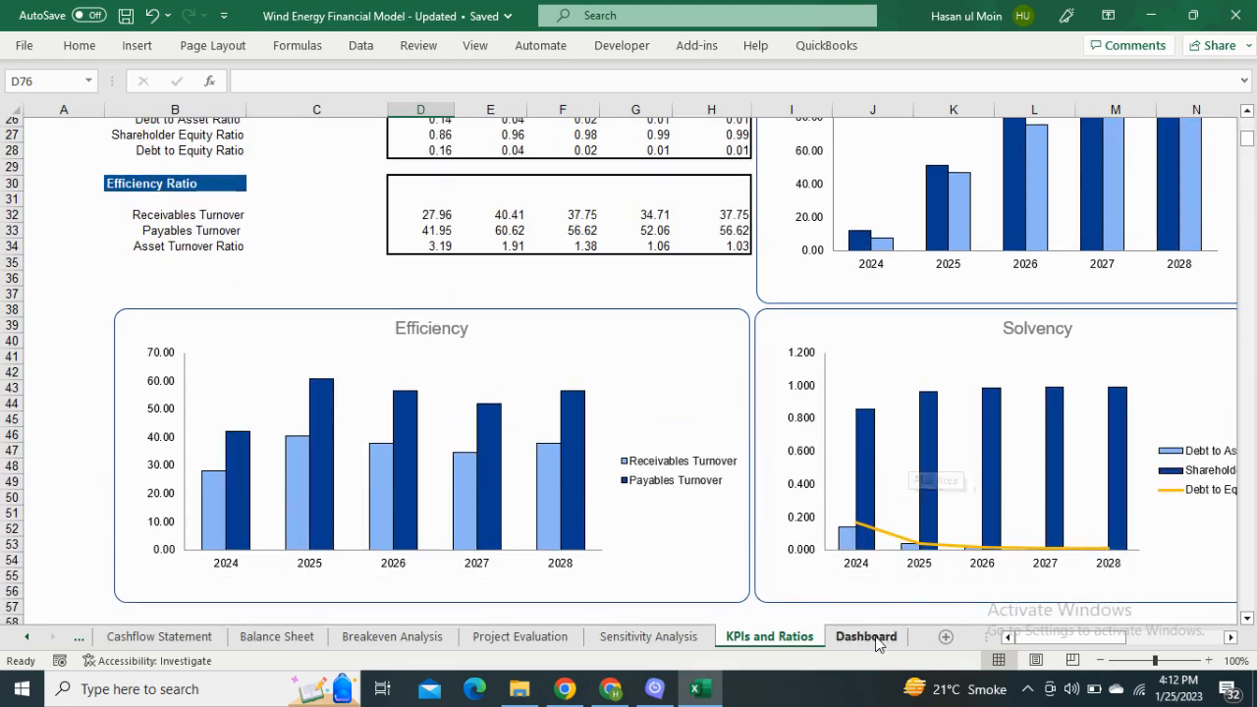
# Open the Dashboard sheet and review down to the total assets, liabilities and equity charts.
pyautogui.click(865, 636)
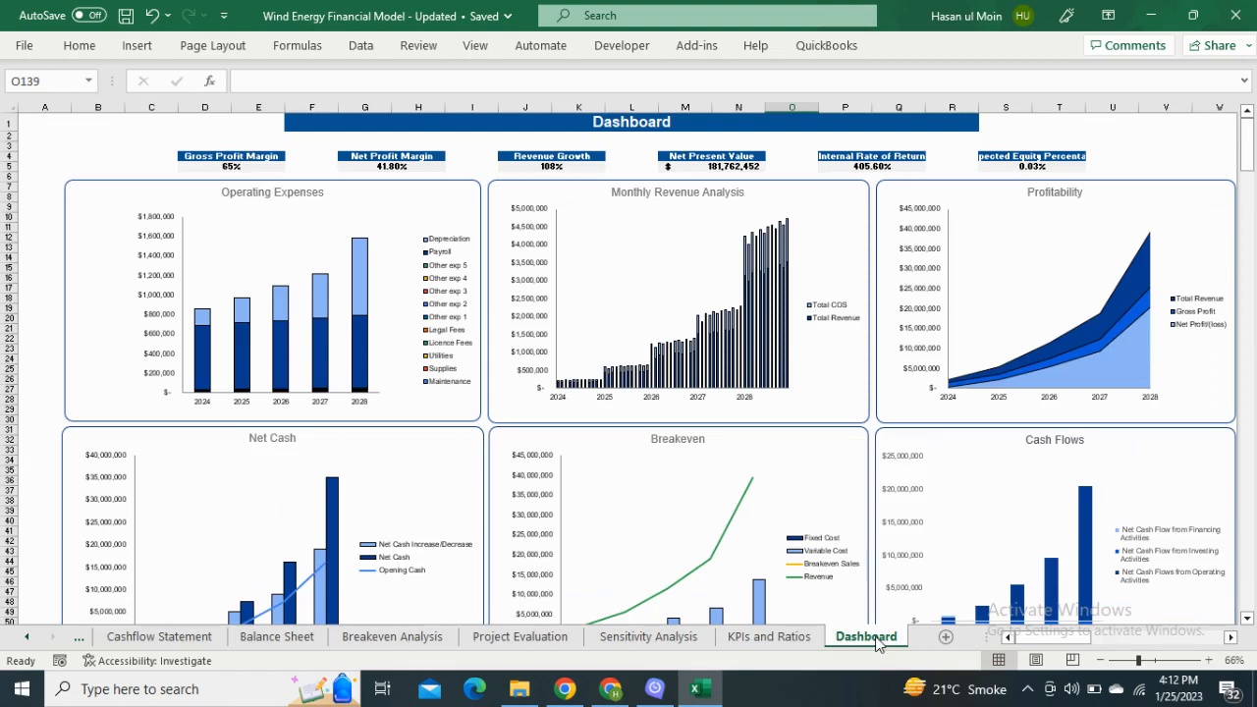
pyautogui.moveTo(885, 546)
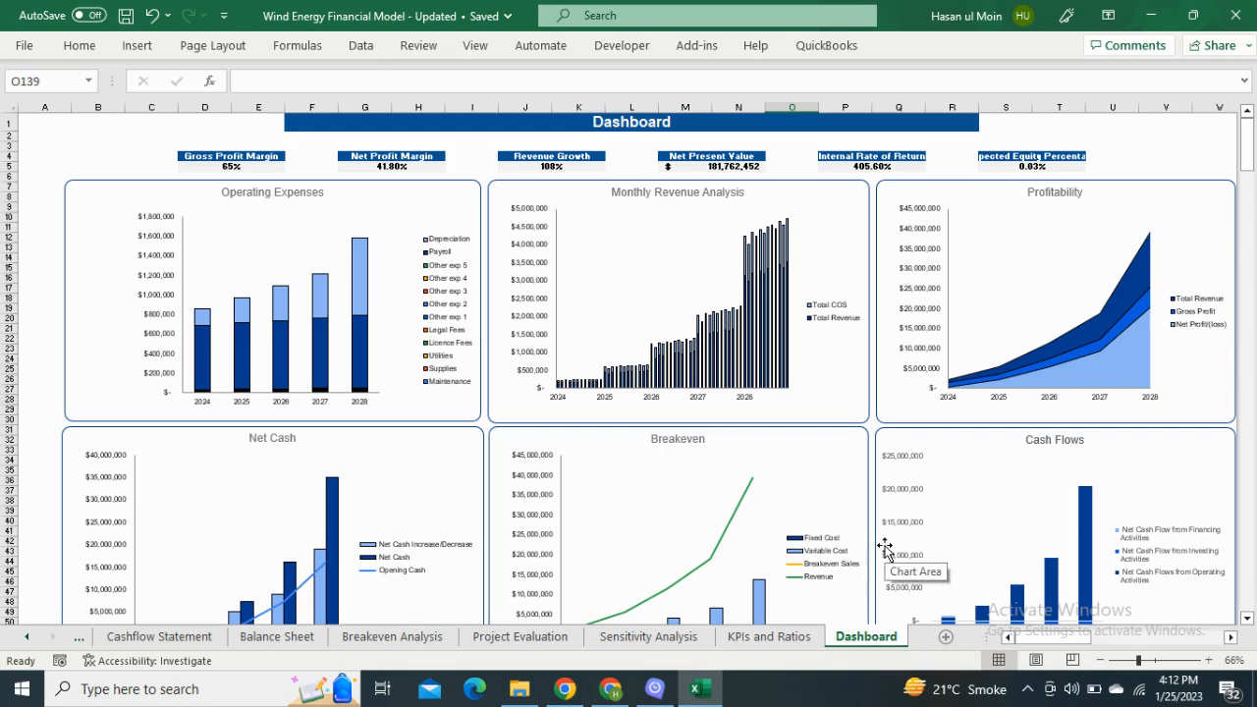
pyautogui.scroll(-3)
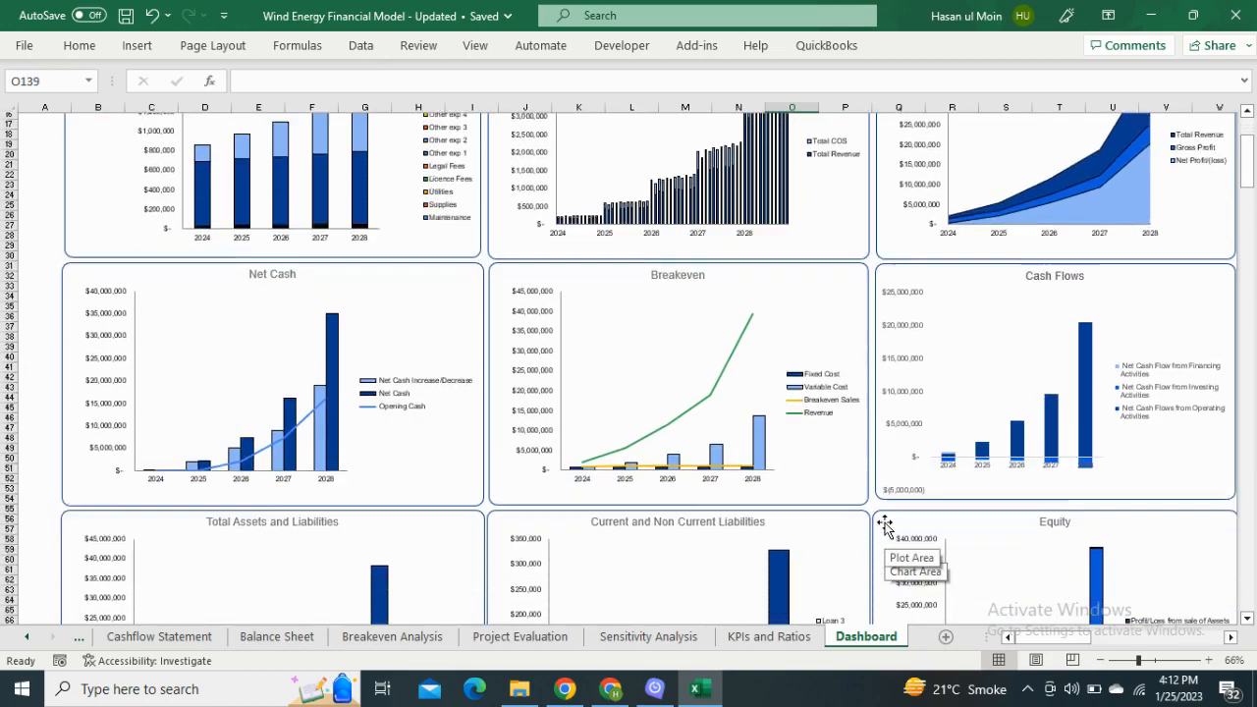
pyautogui.scroll(-3)
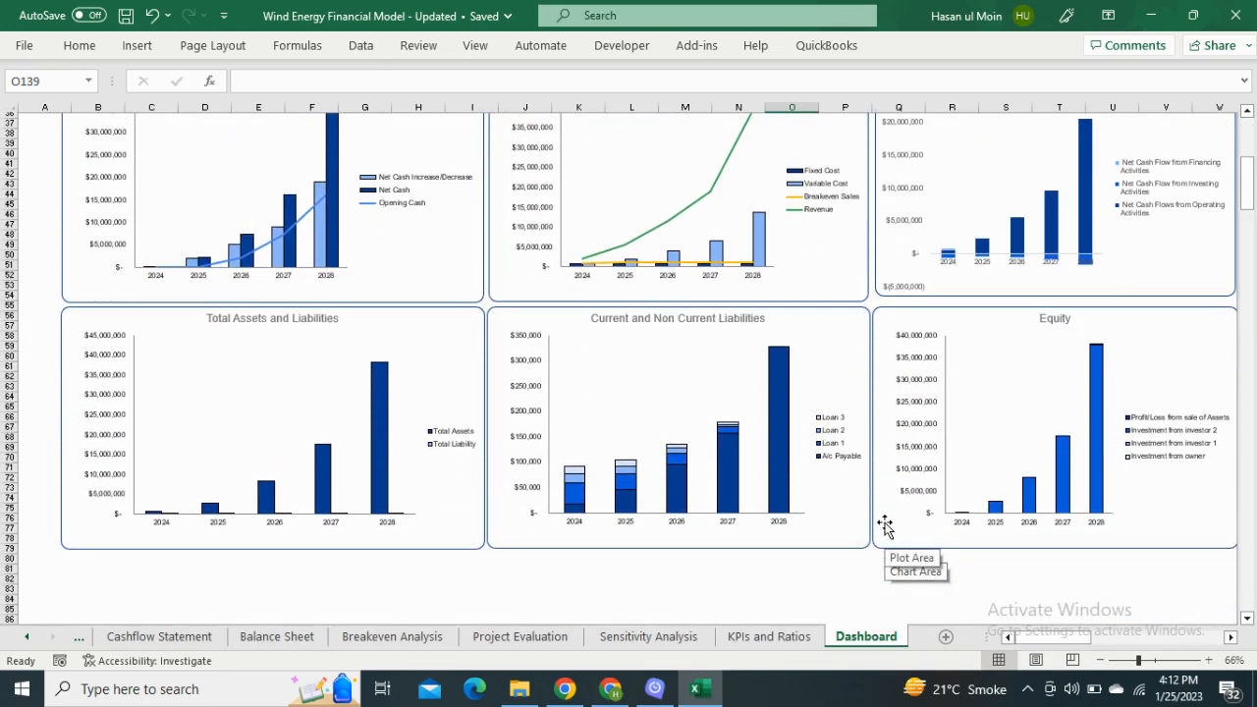